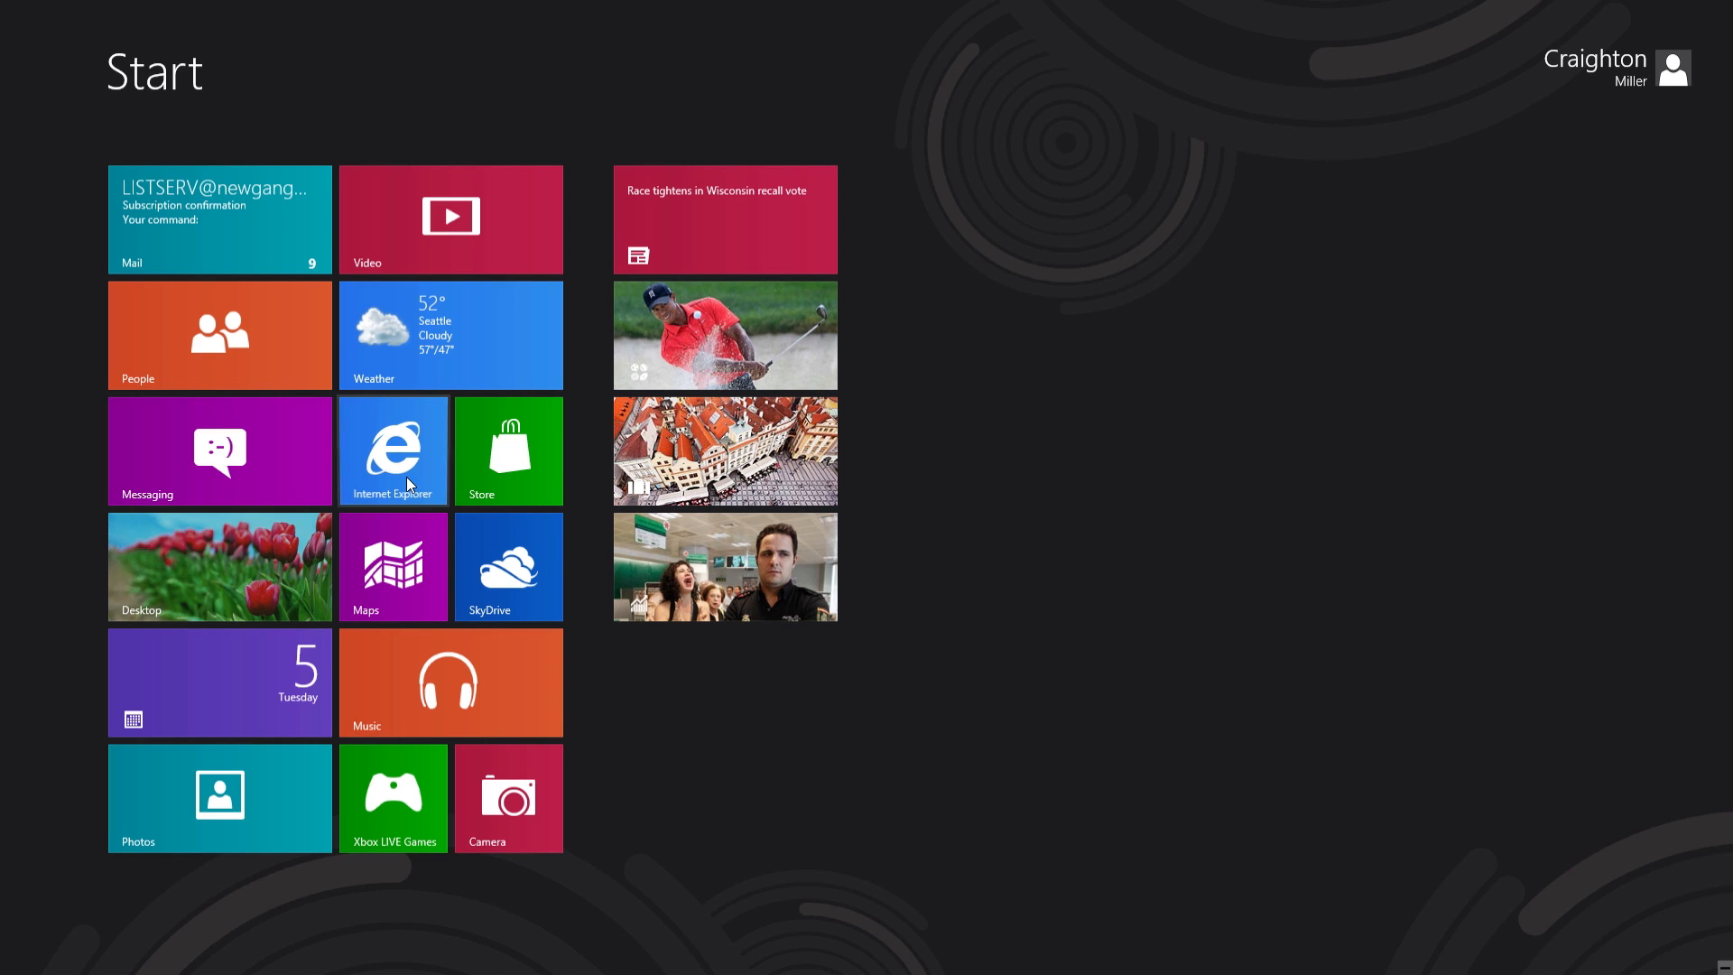
Launch Internet Explorer from its Start screen tile to reach the Bing home page.
click(393, 449)
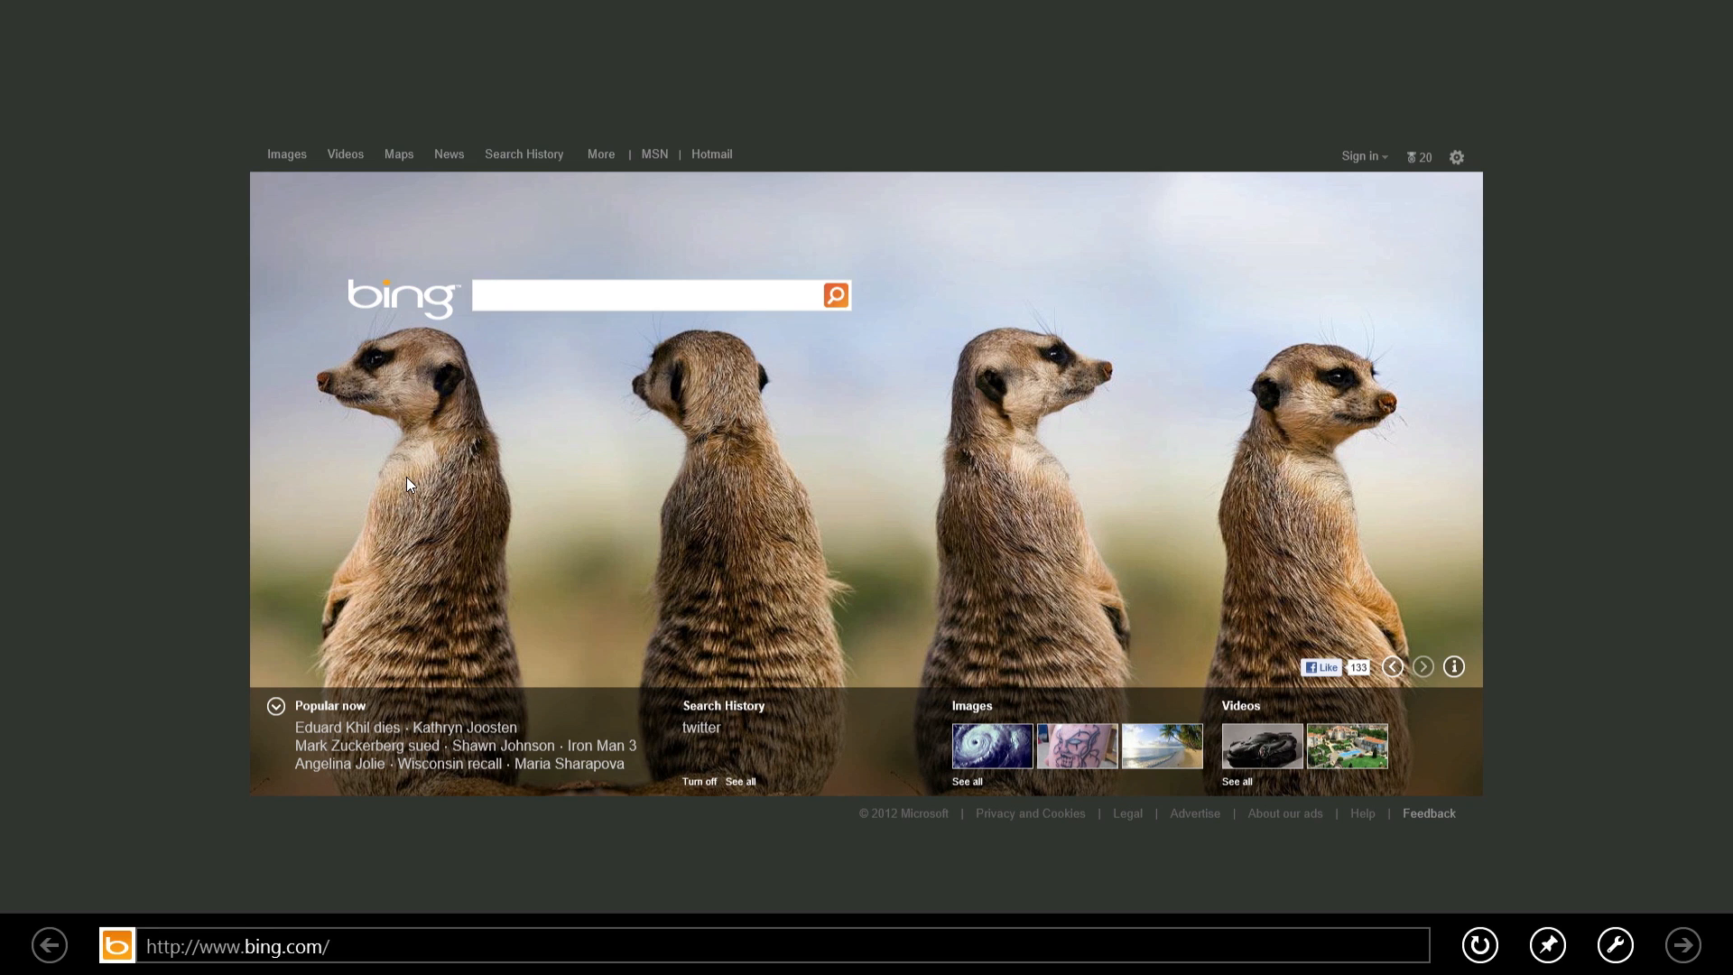
Bring up the app bar on the Bing home page to pin it to Start.
click(652, 295)
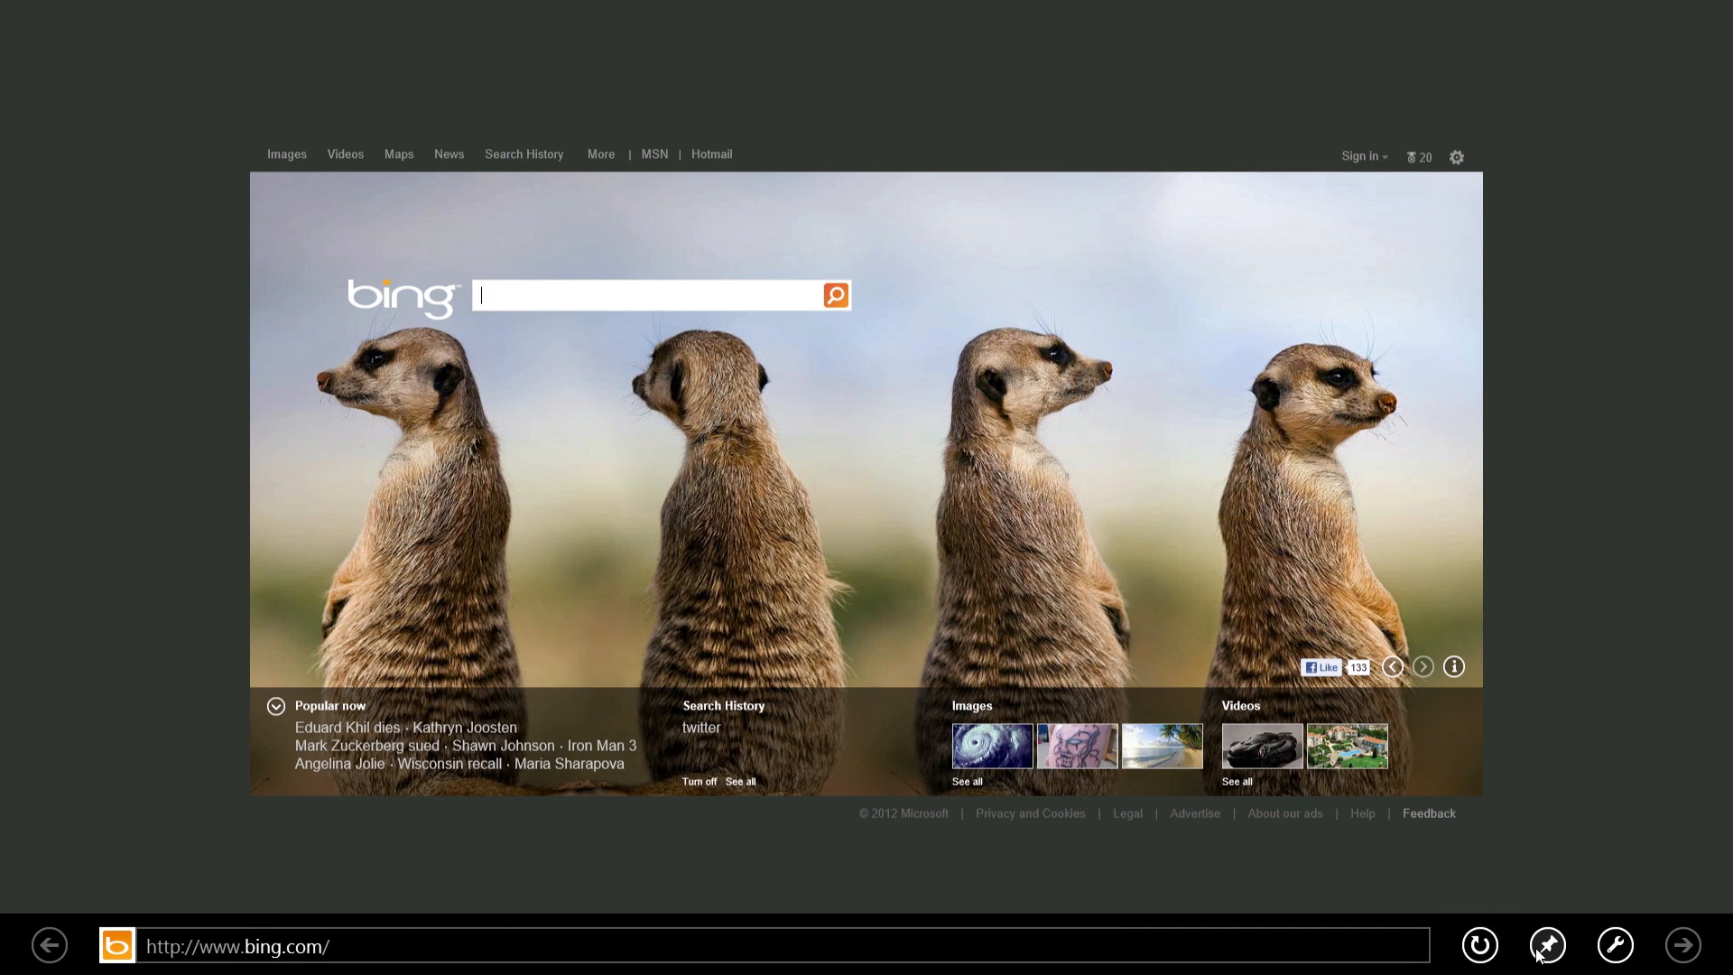
mouse_move(1546, 945)
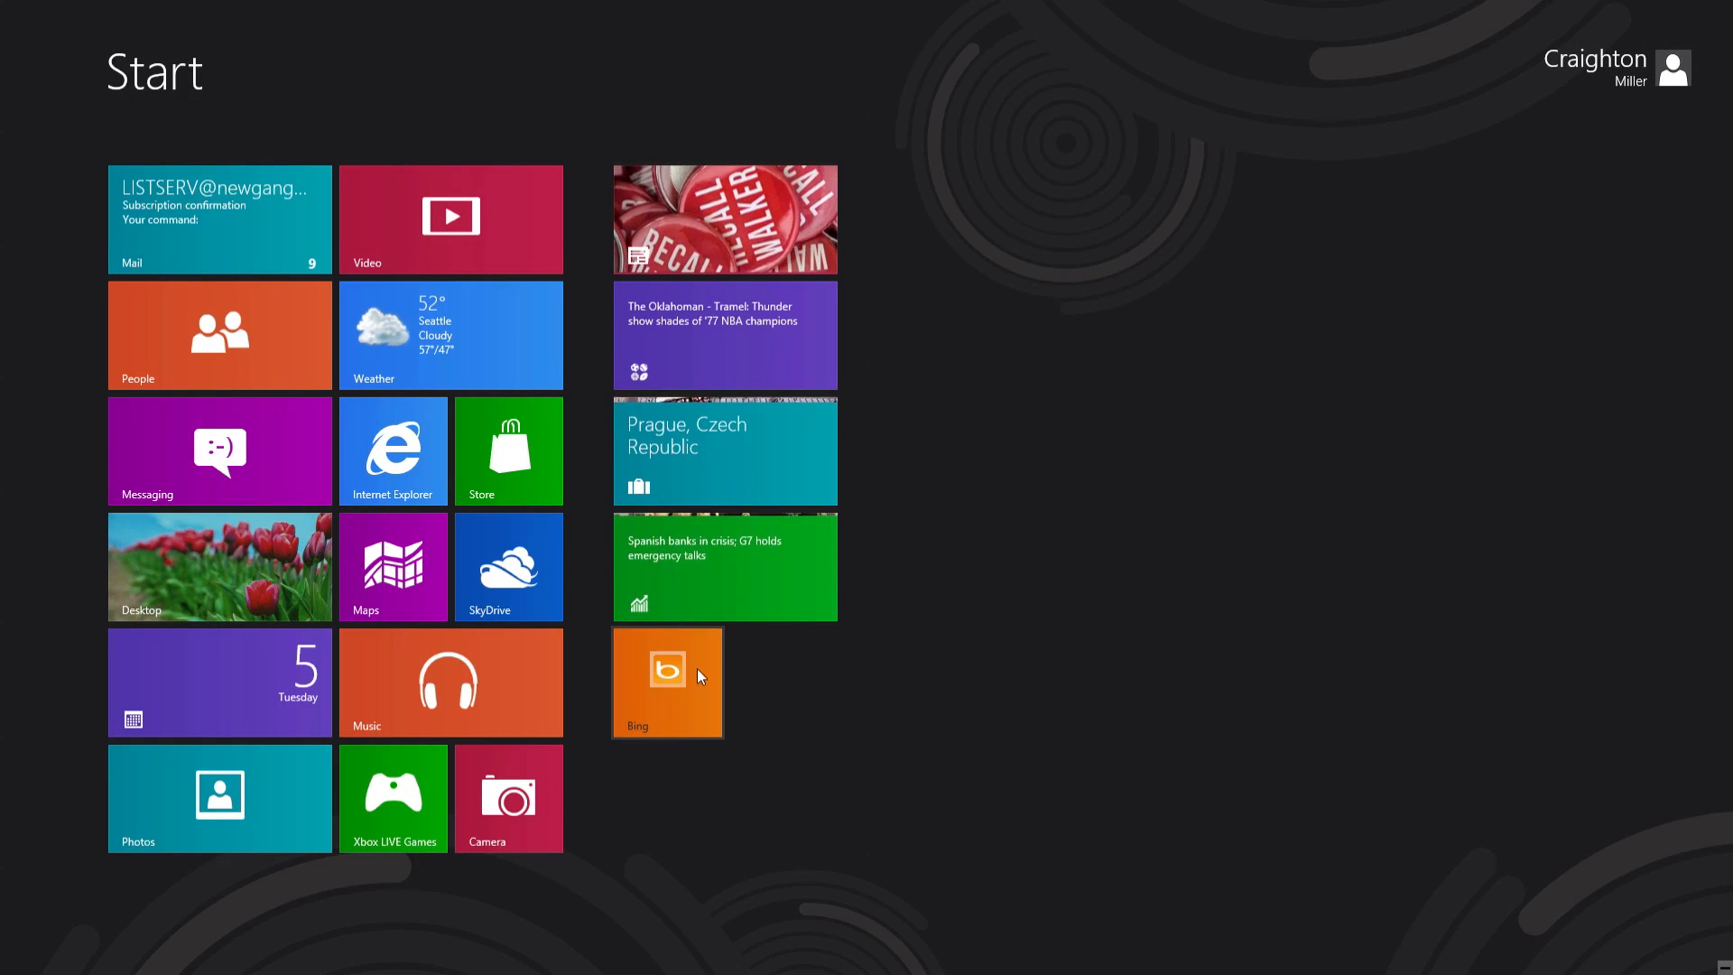
Open Bing from its pinned Start tile, then show the app bar and page tools menu.
click(665, 681)
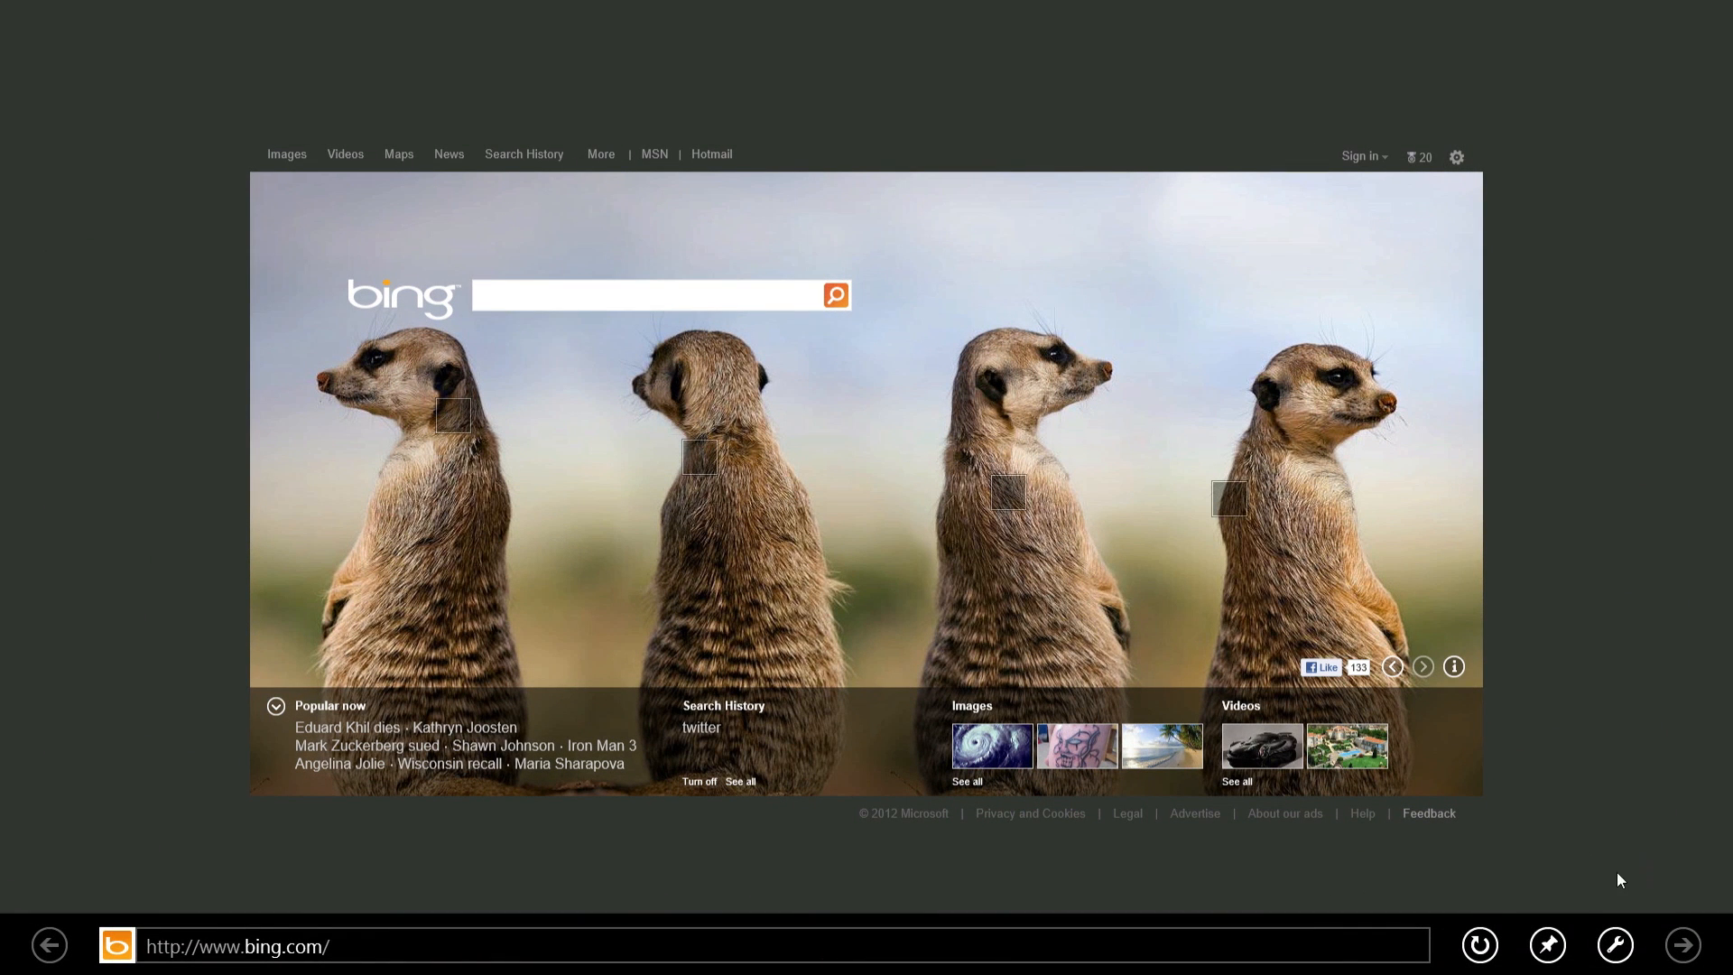
mouse_move(1546, 945)
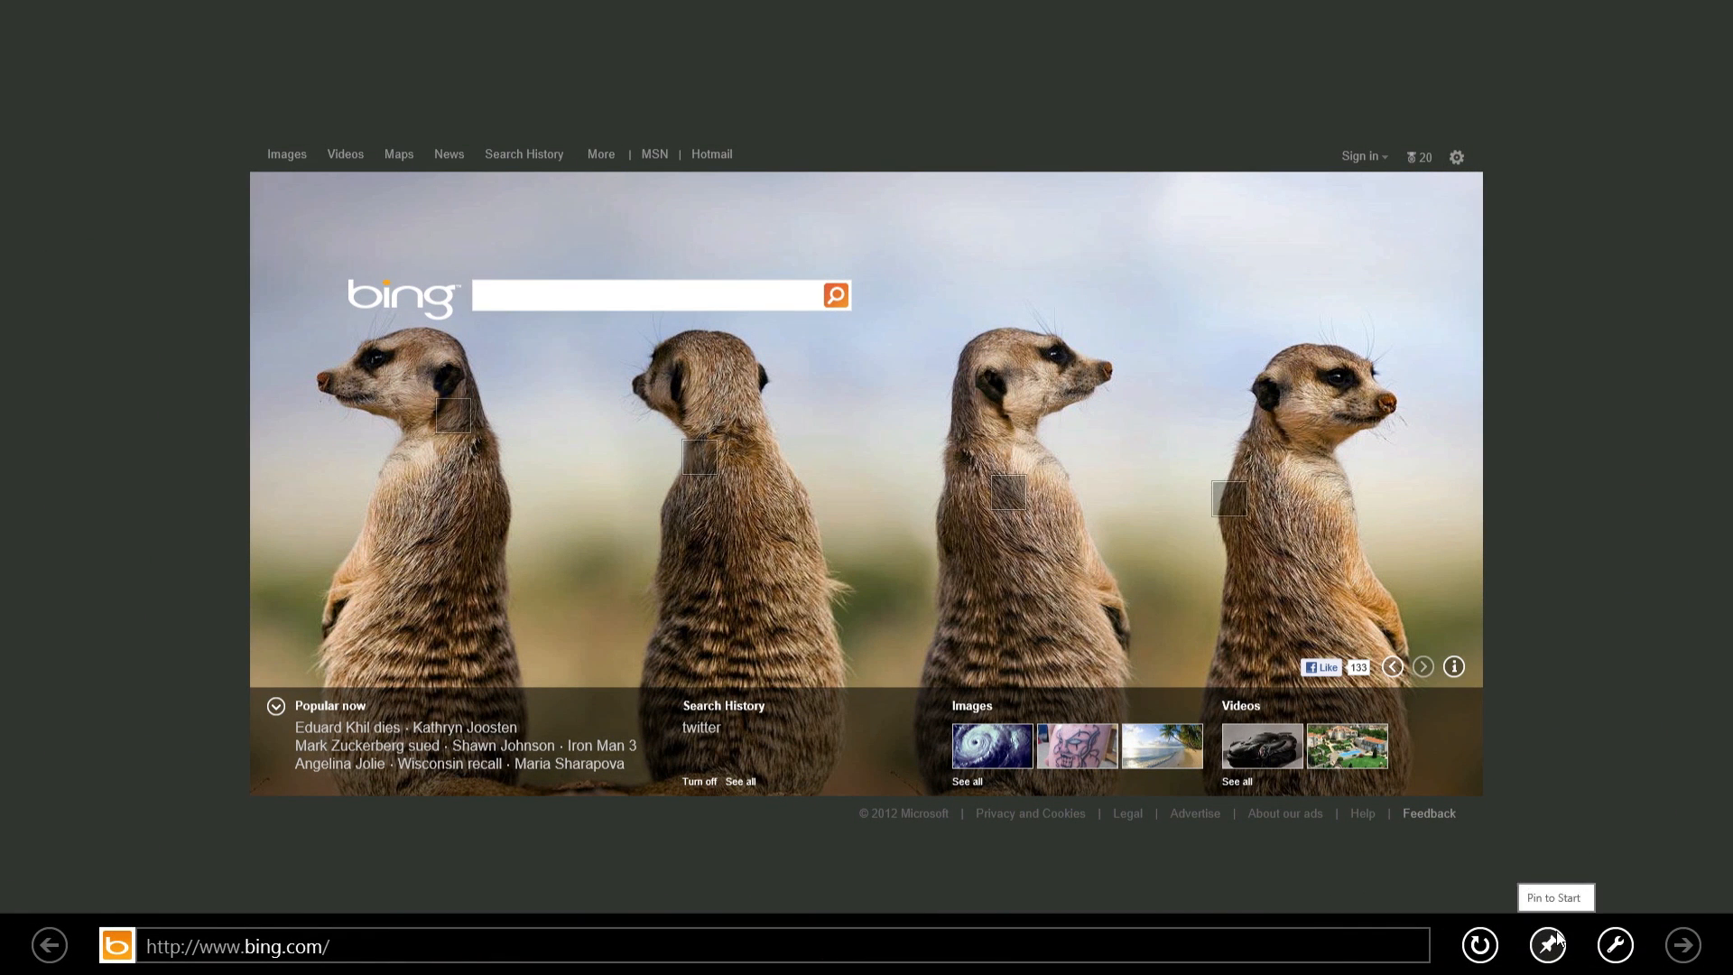
click(652, 295)
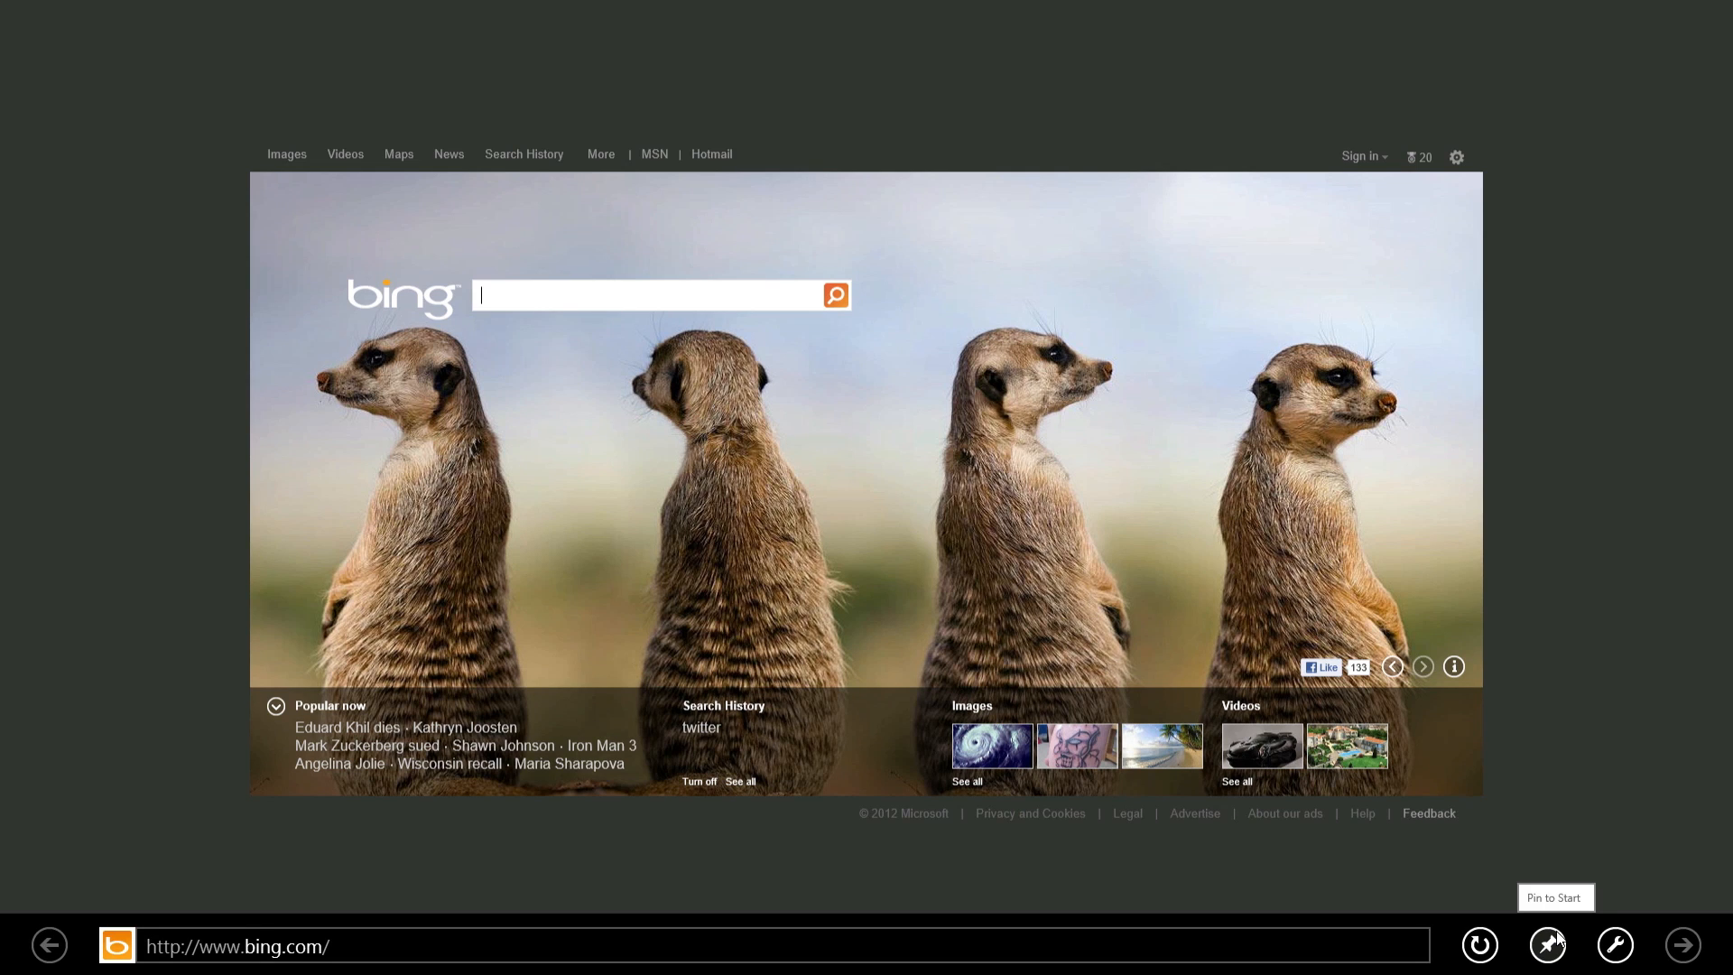
mouse_move(1549, 945)
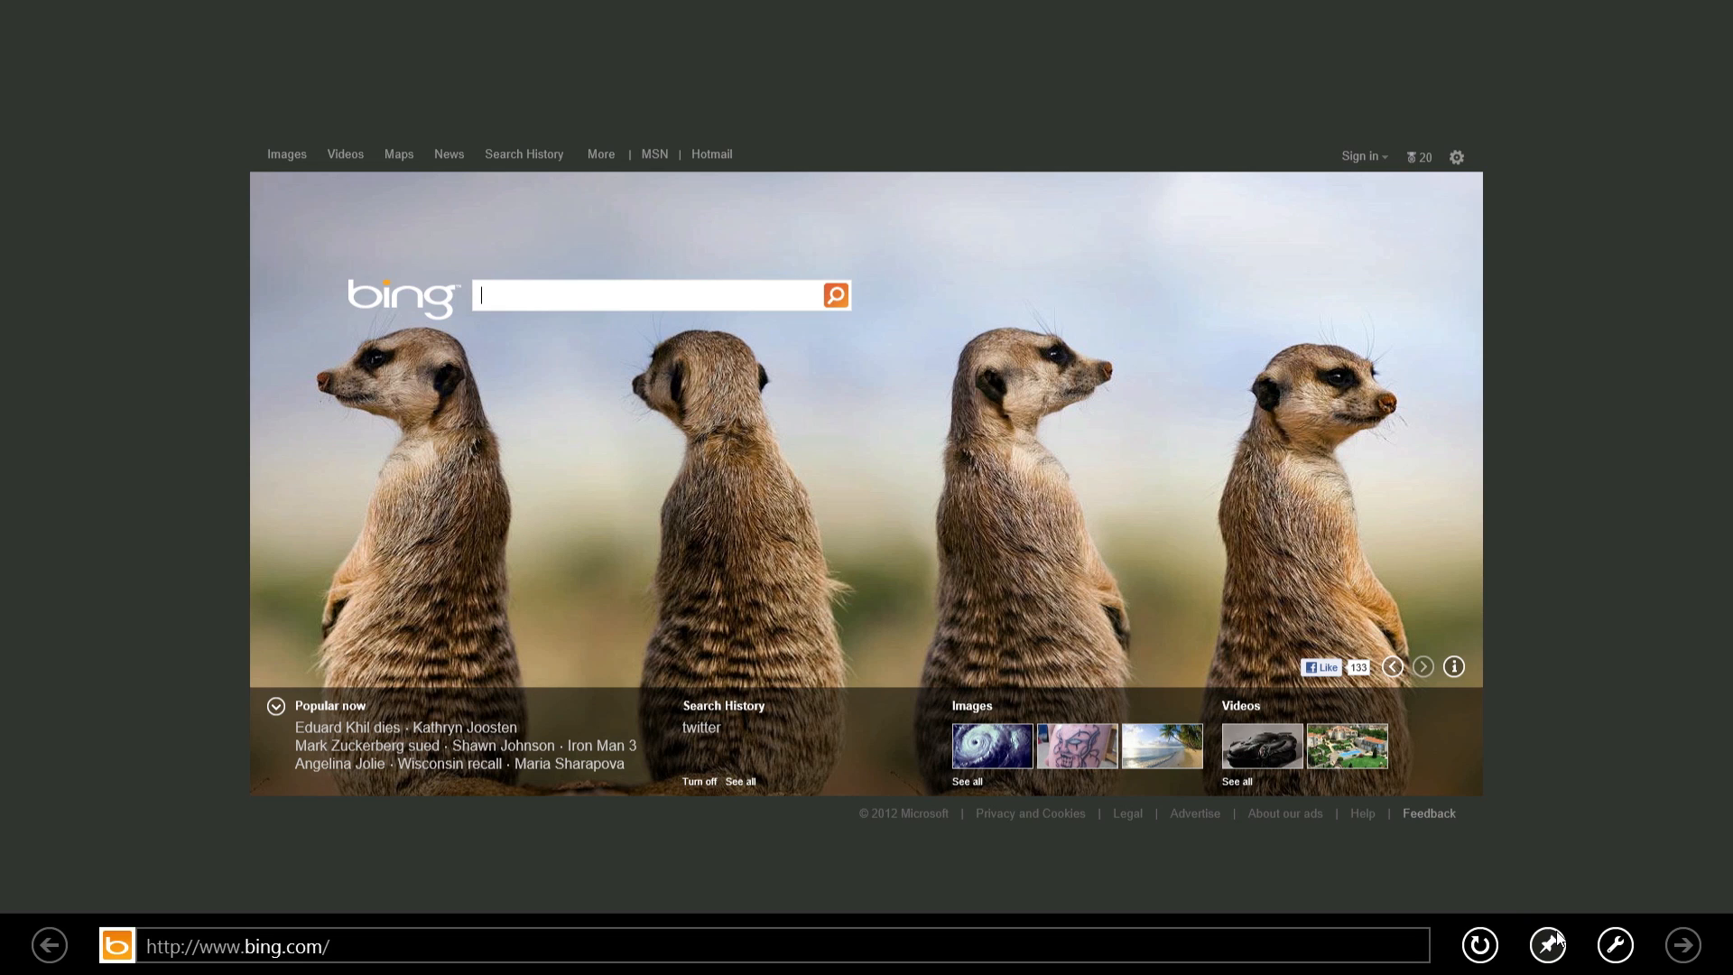
click(1615, 945)
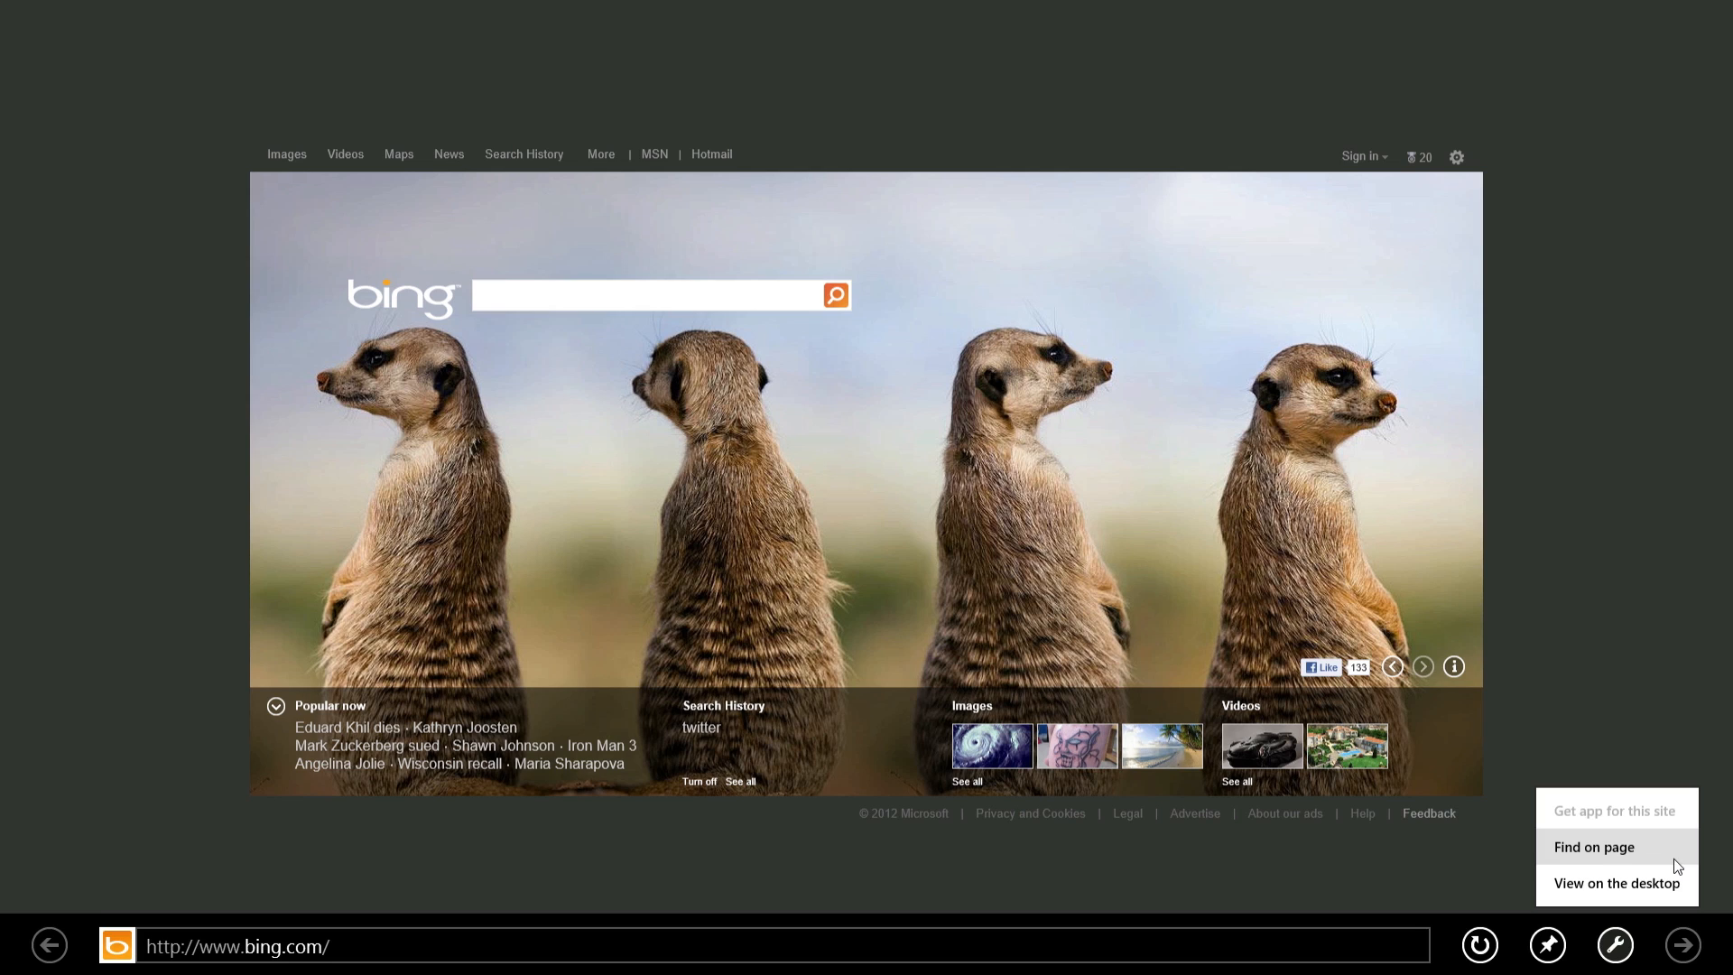
mouse_move(1615, 882)
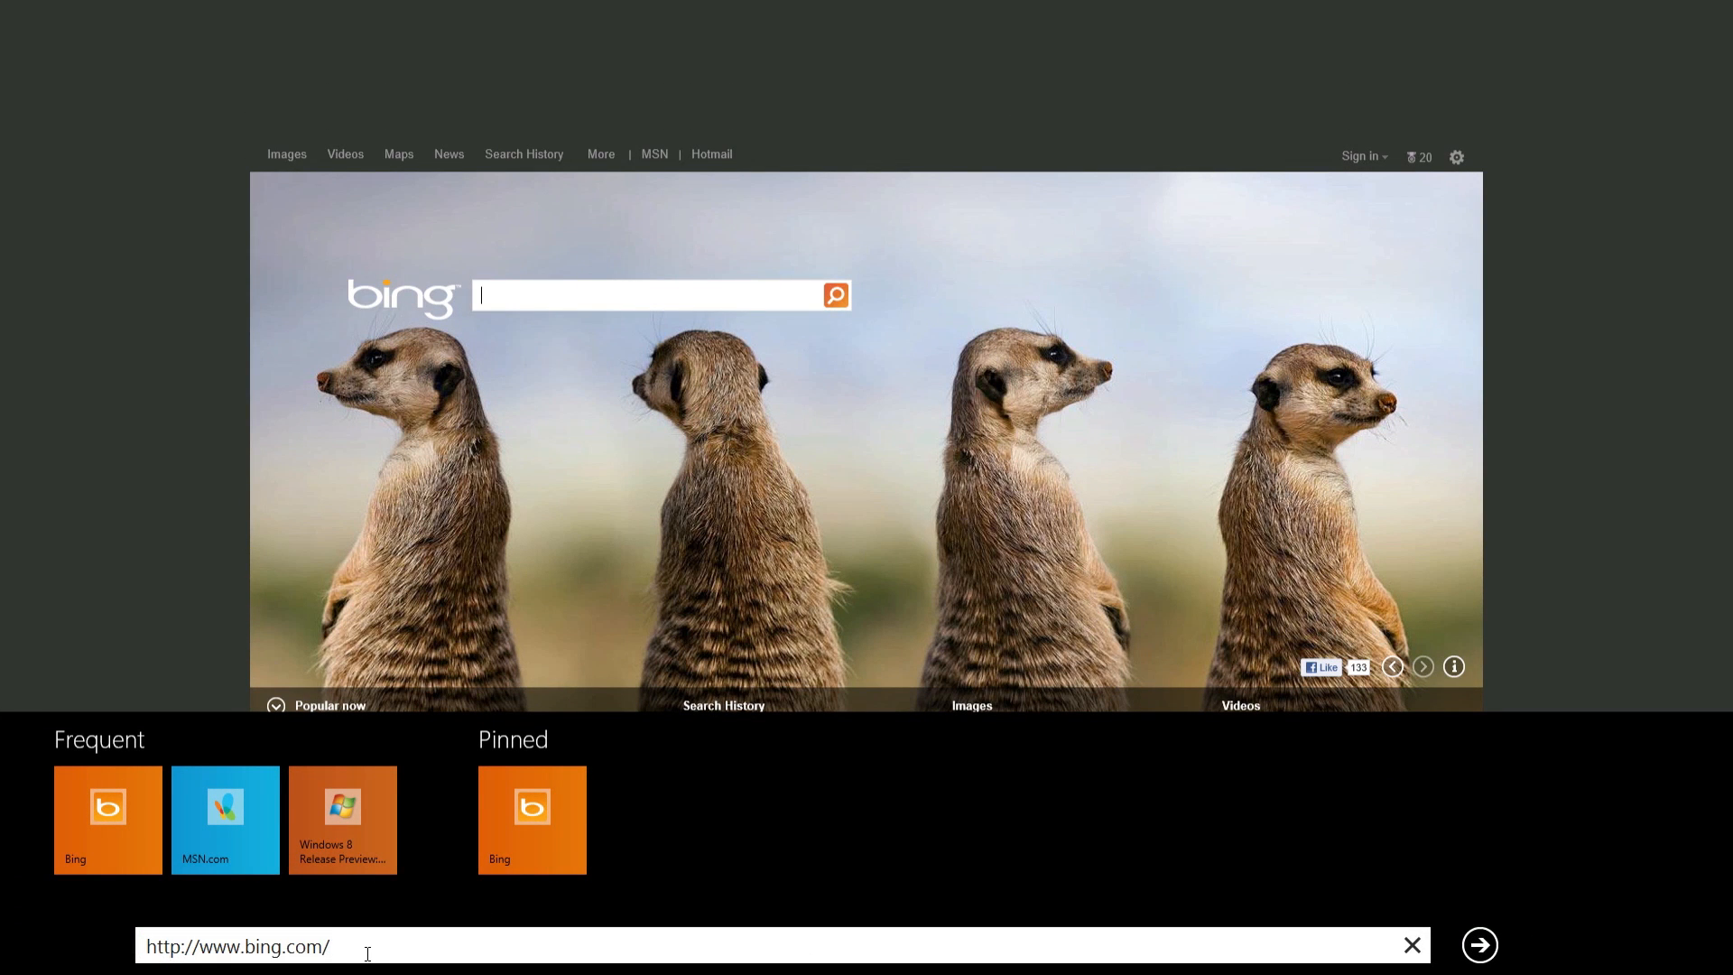
Search Bing for 'twtter' from the address bar, then open the page tools menu.
text(twtter)
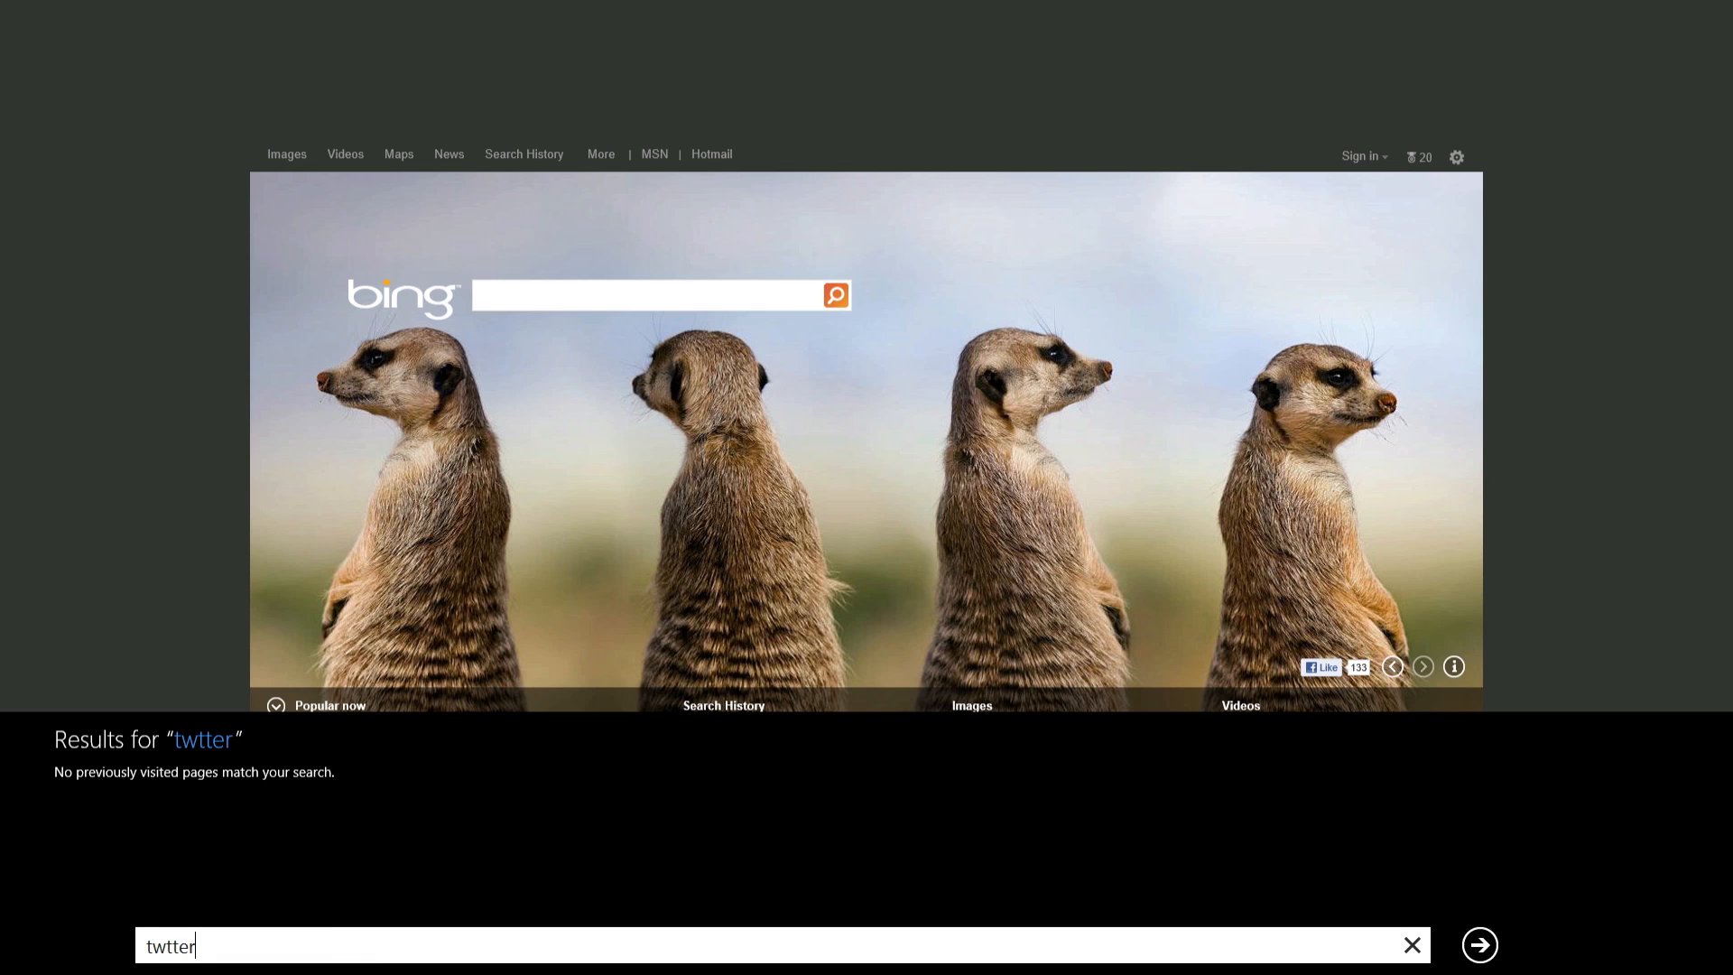
click(1478, 944)
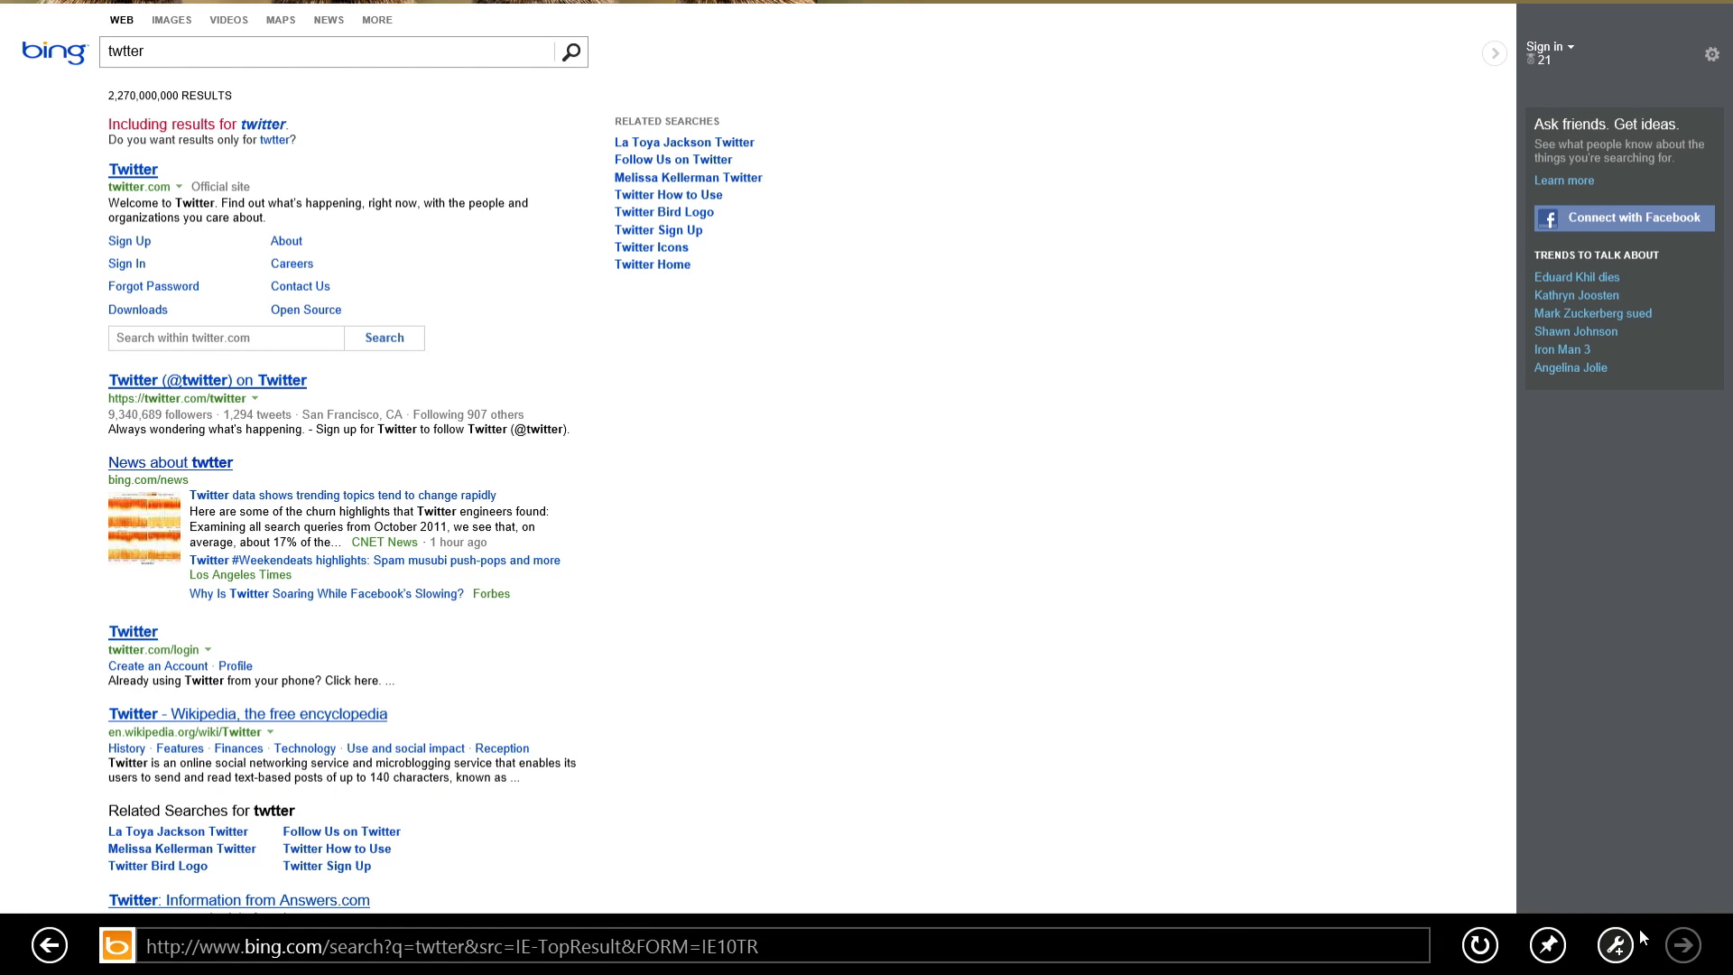
click(1614, 945)
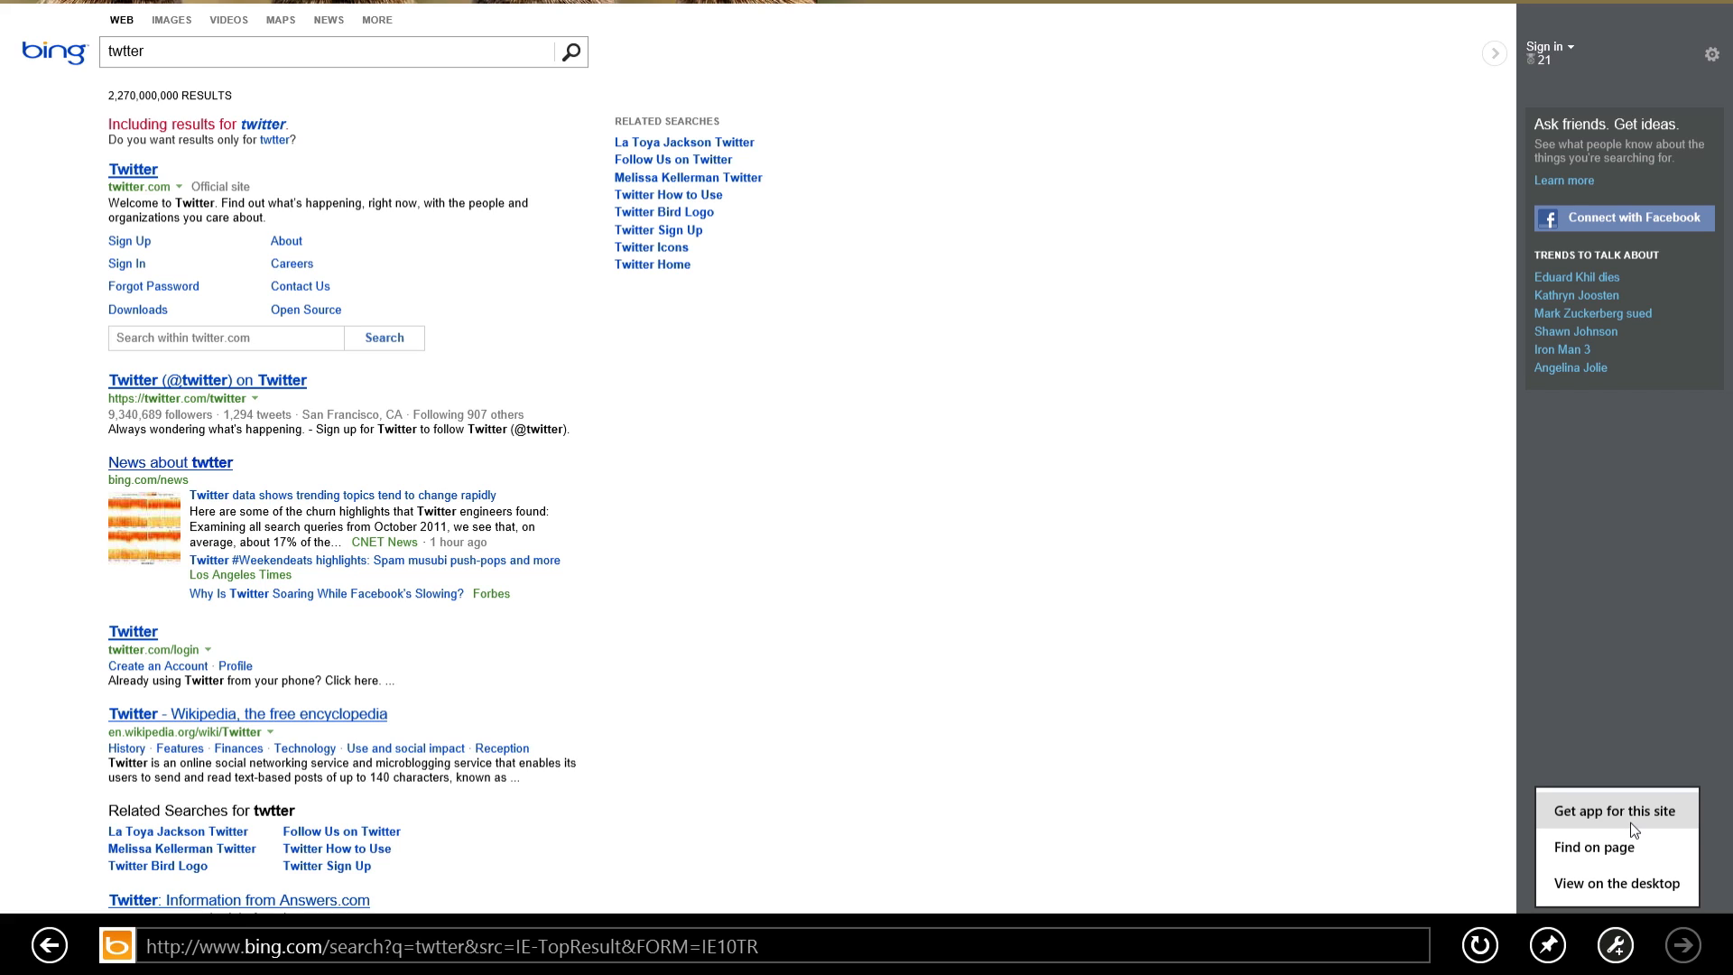
mouse_move(1566, 806)
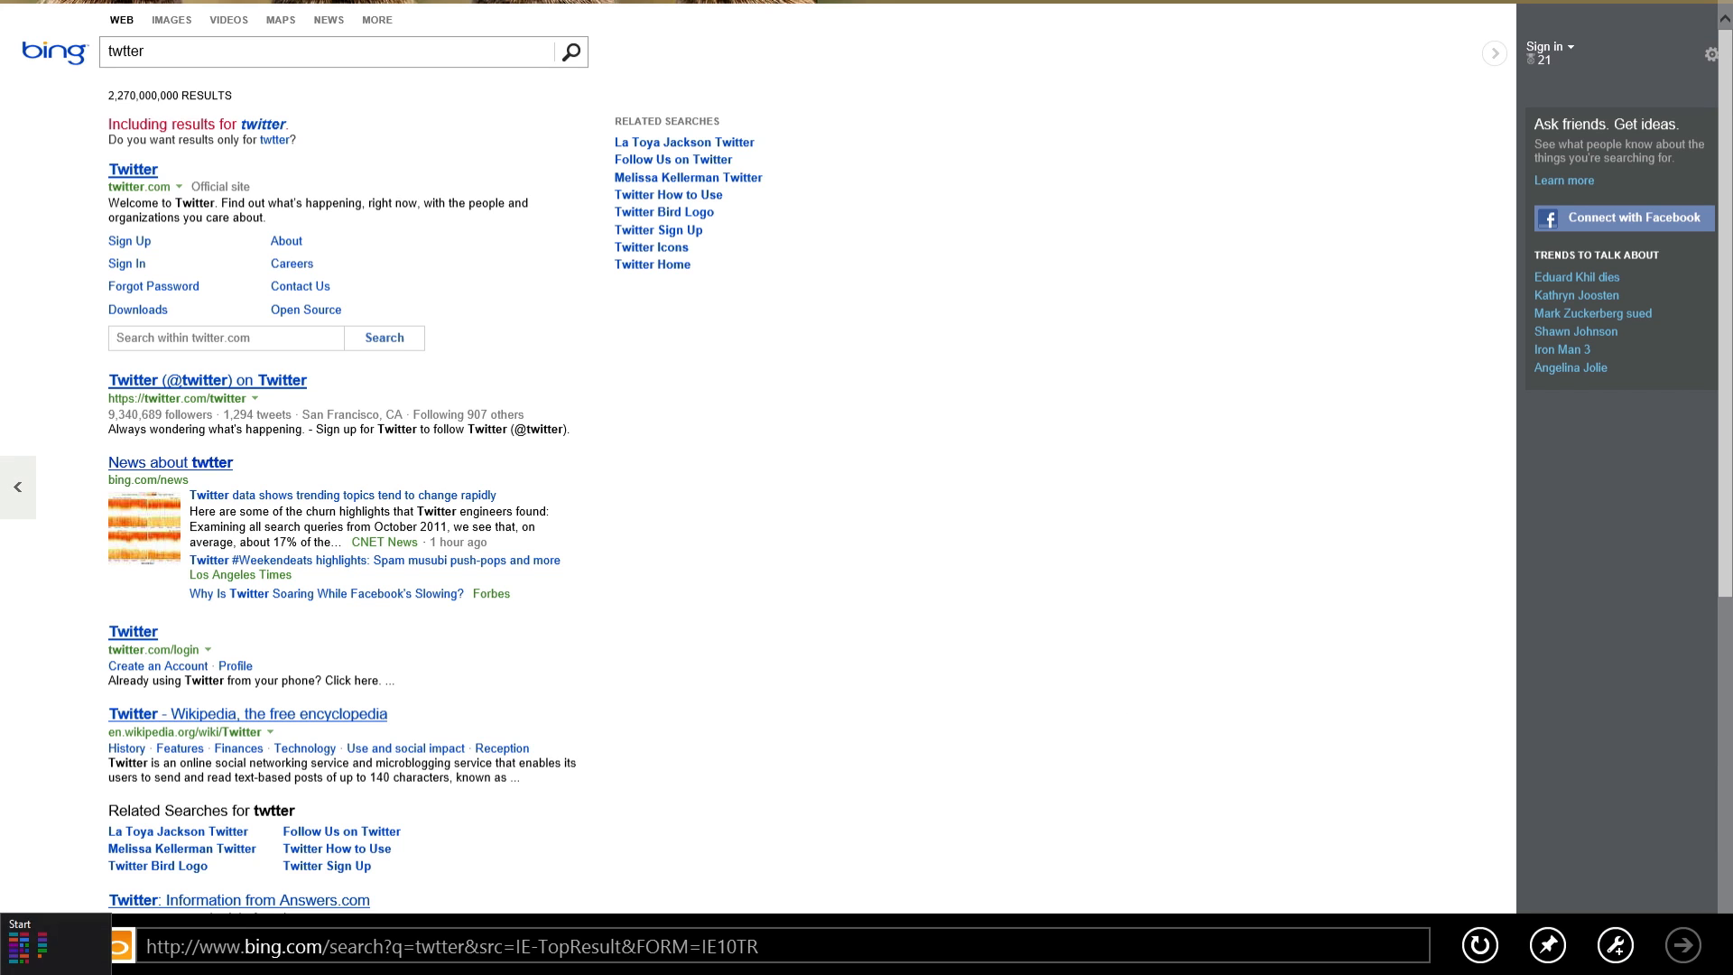
Return to Bing, open a blank new tab, then close it, leaving only Bing.
click(49, 945)
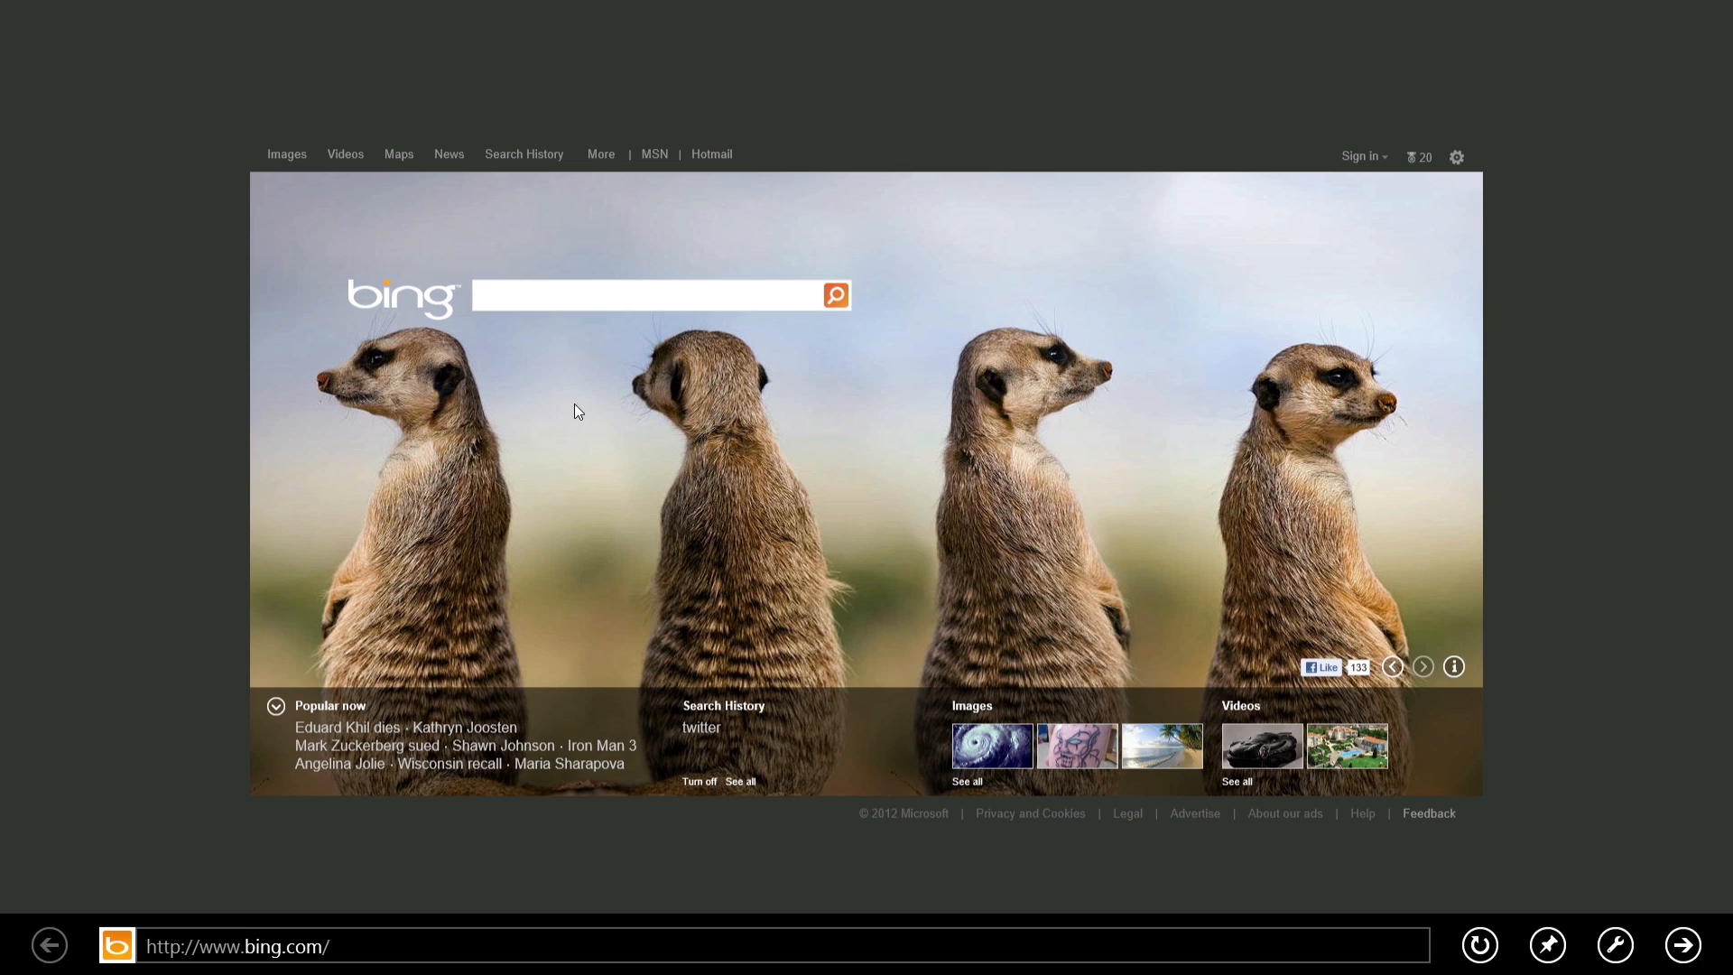
click(658, 295)
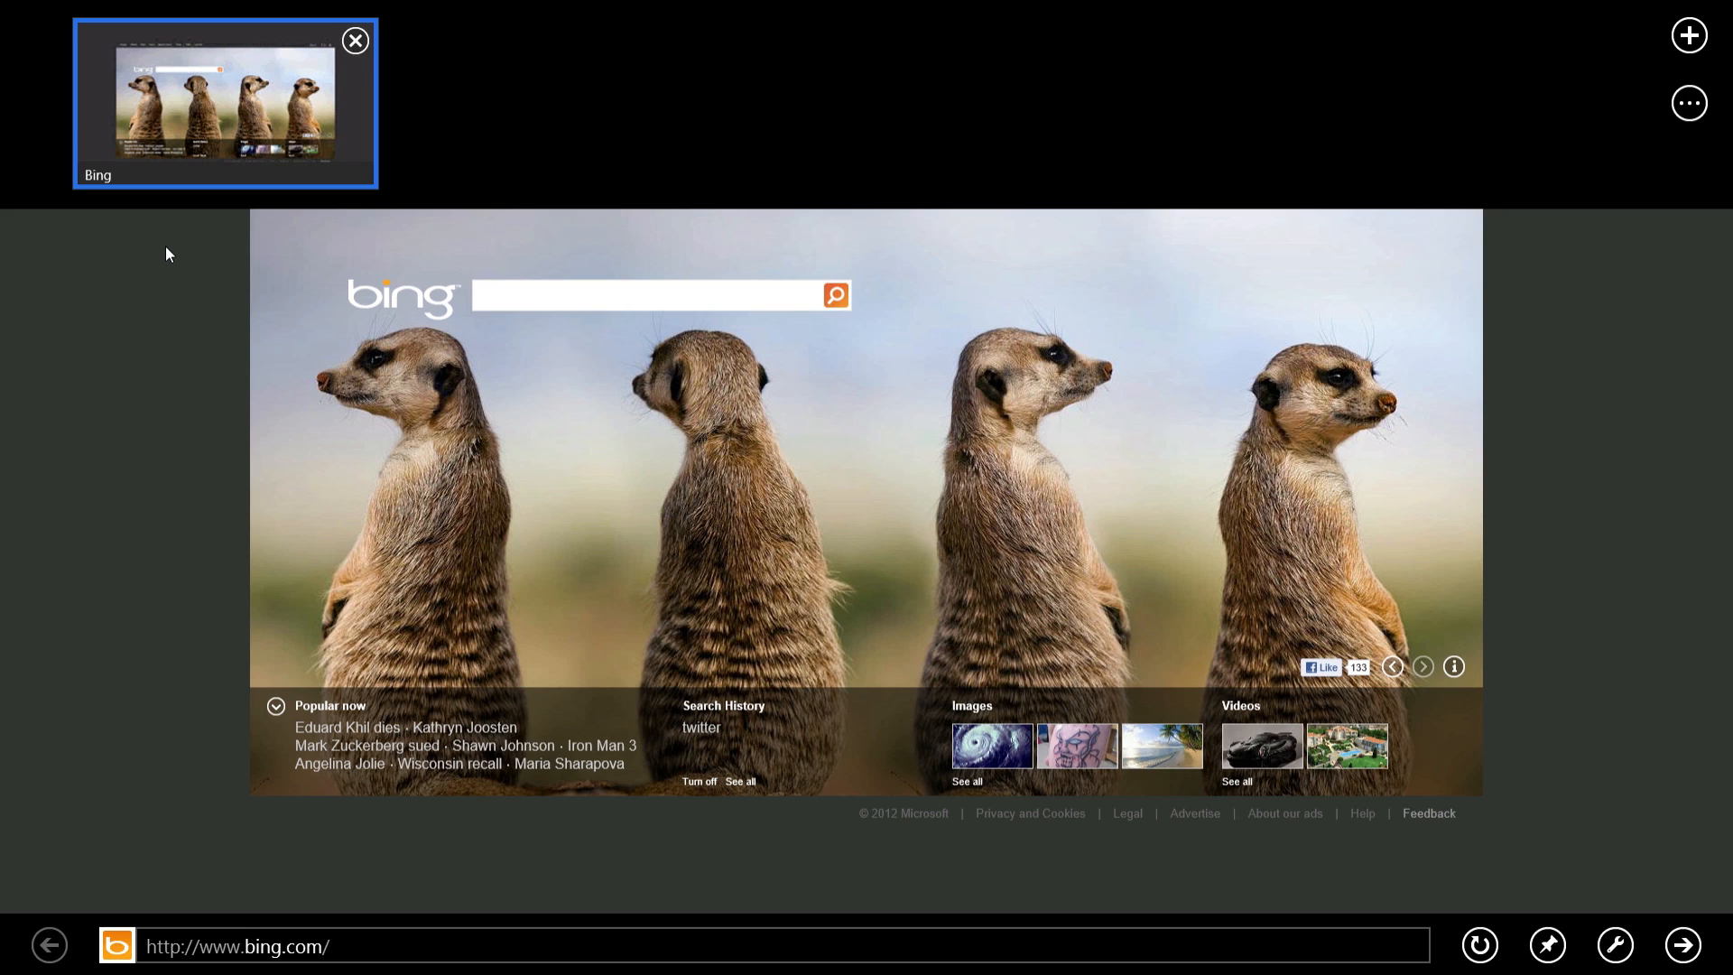
mouse_move(171, 226)
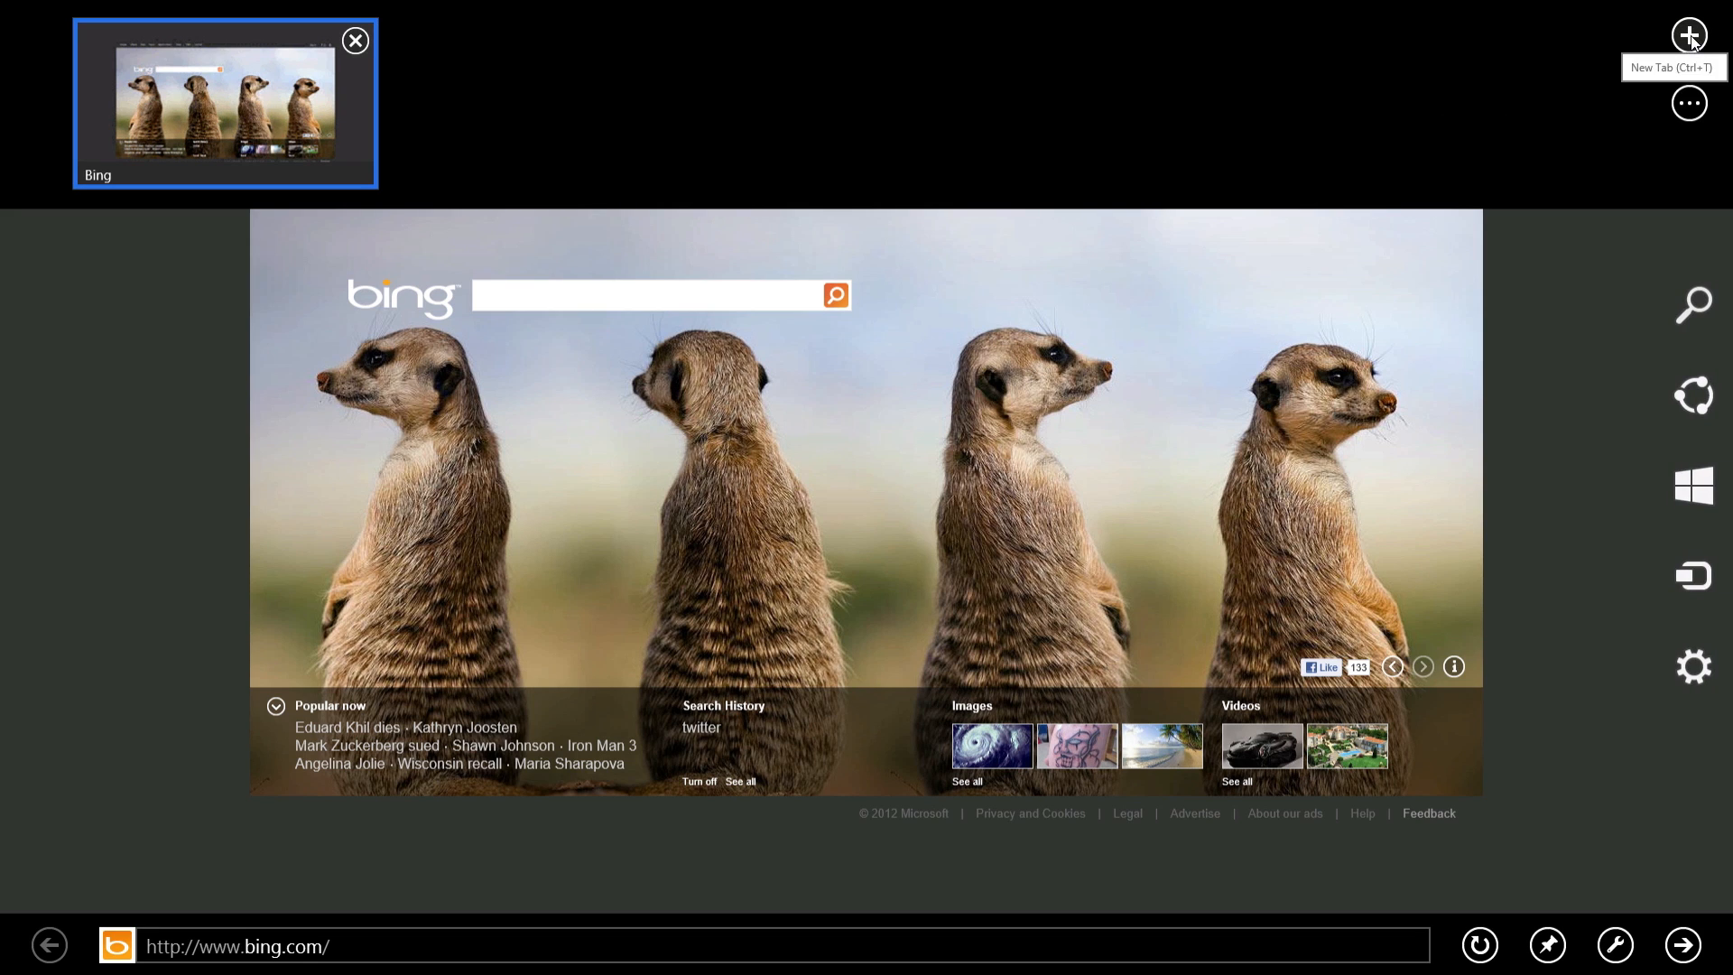
click(1688, 34)
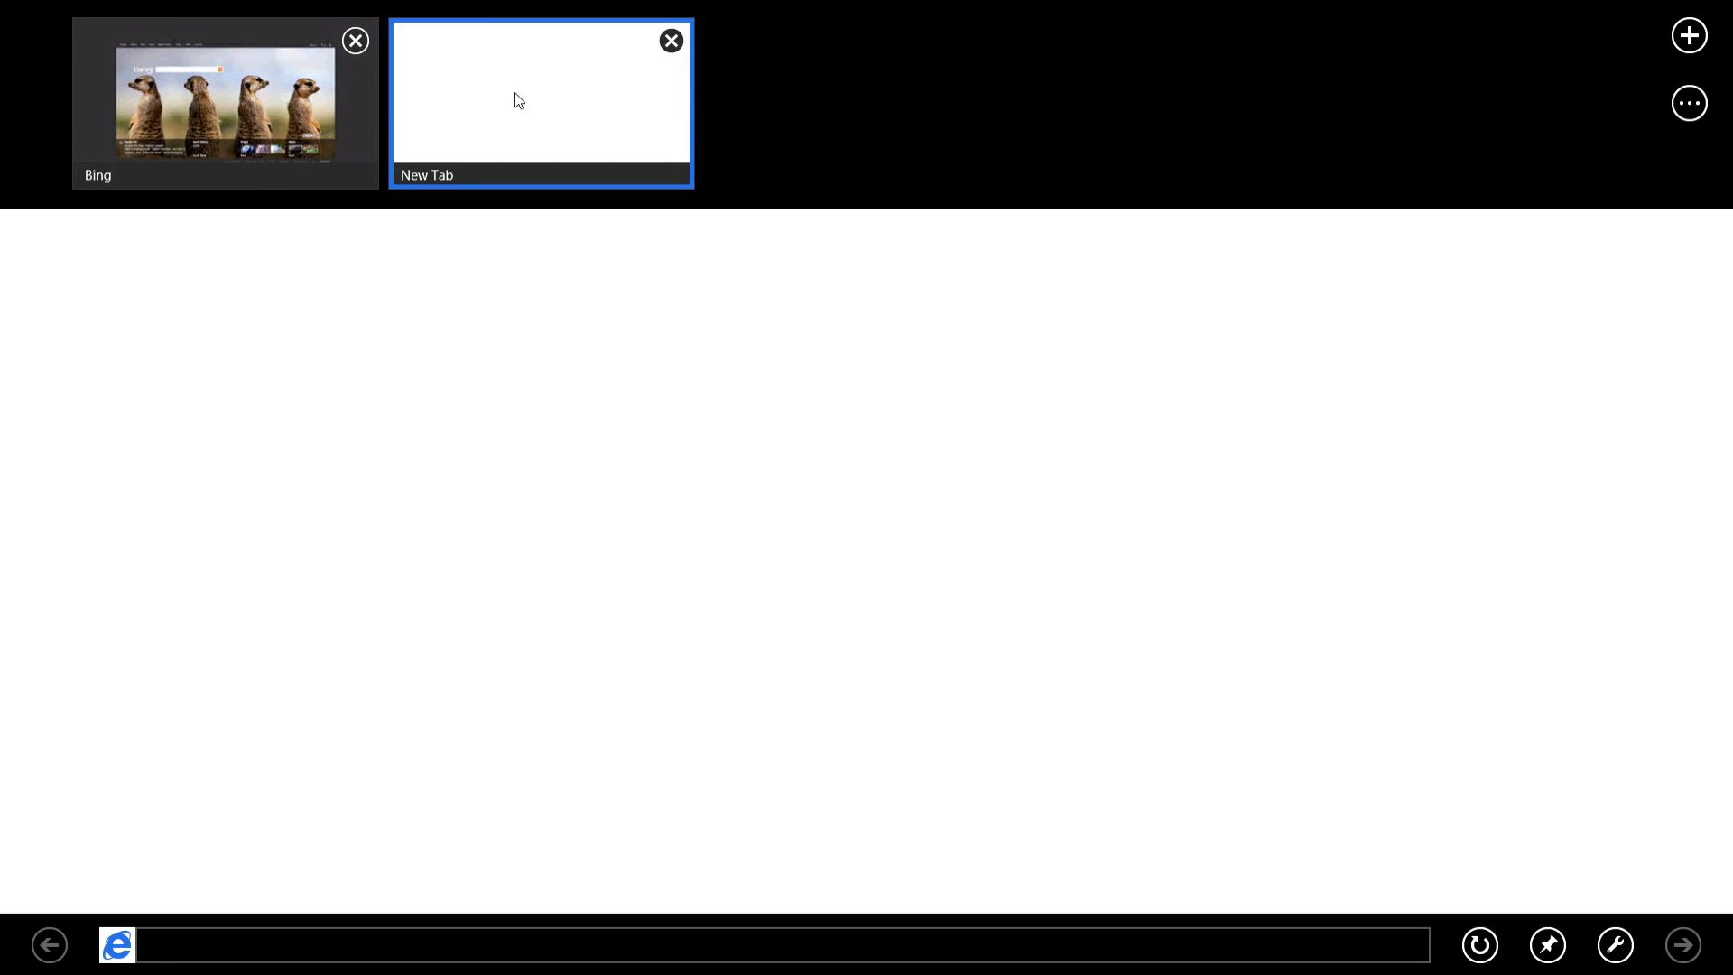
mouse_move(707, 55)
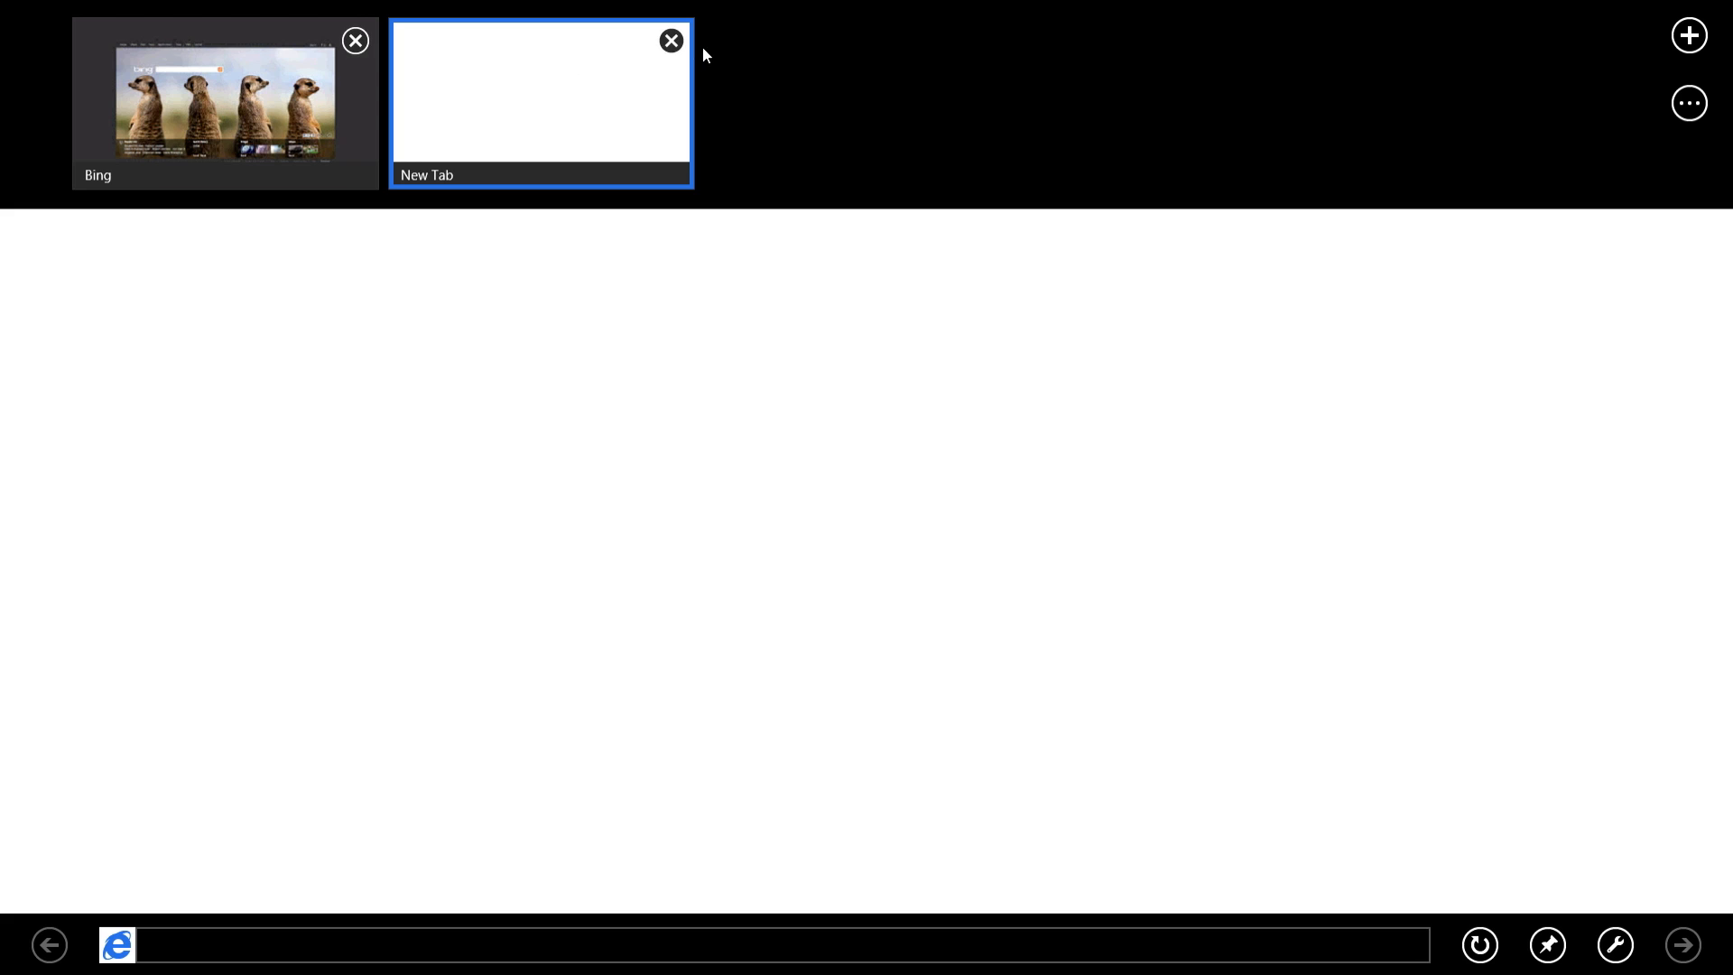
click(225, 102)
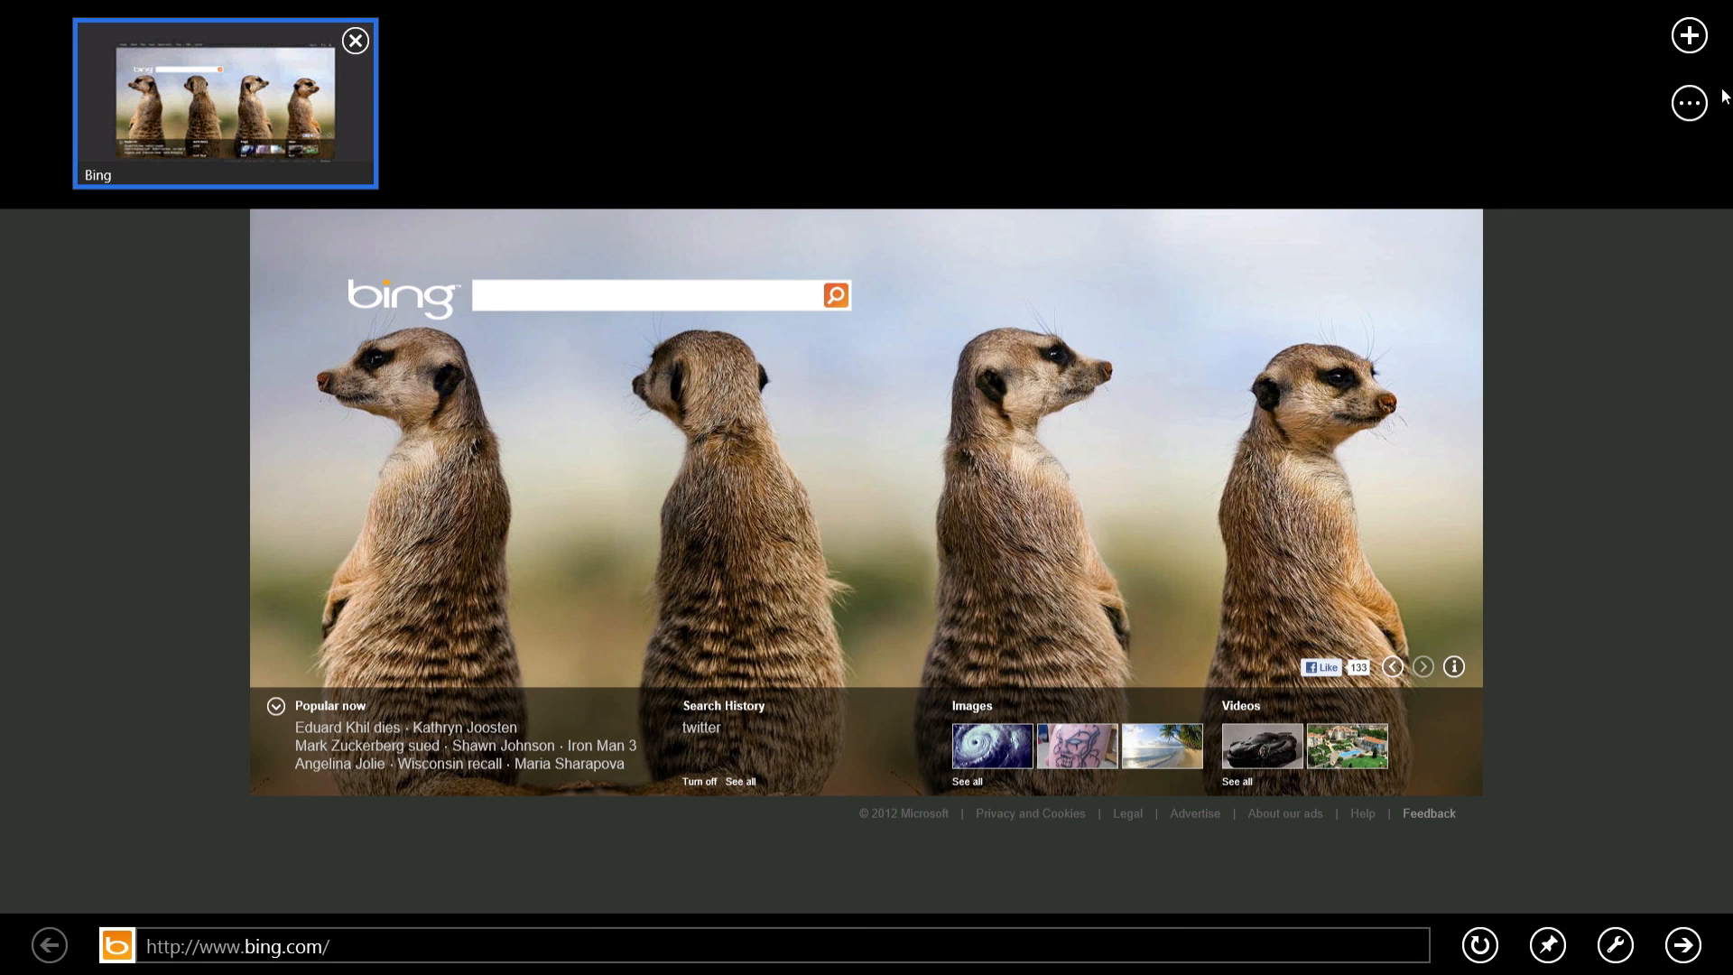
click(1688, 103)
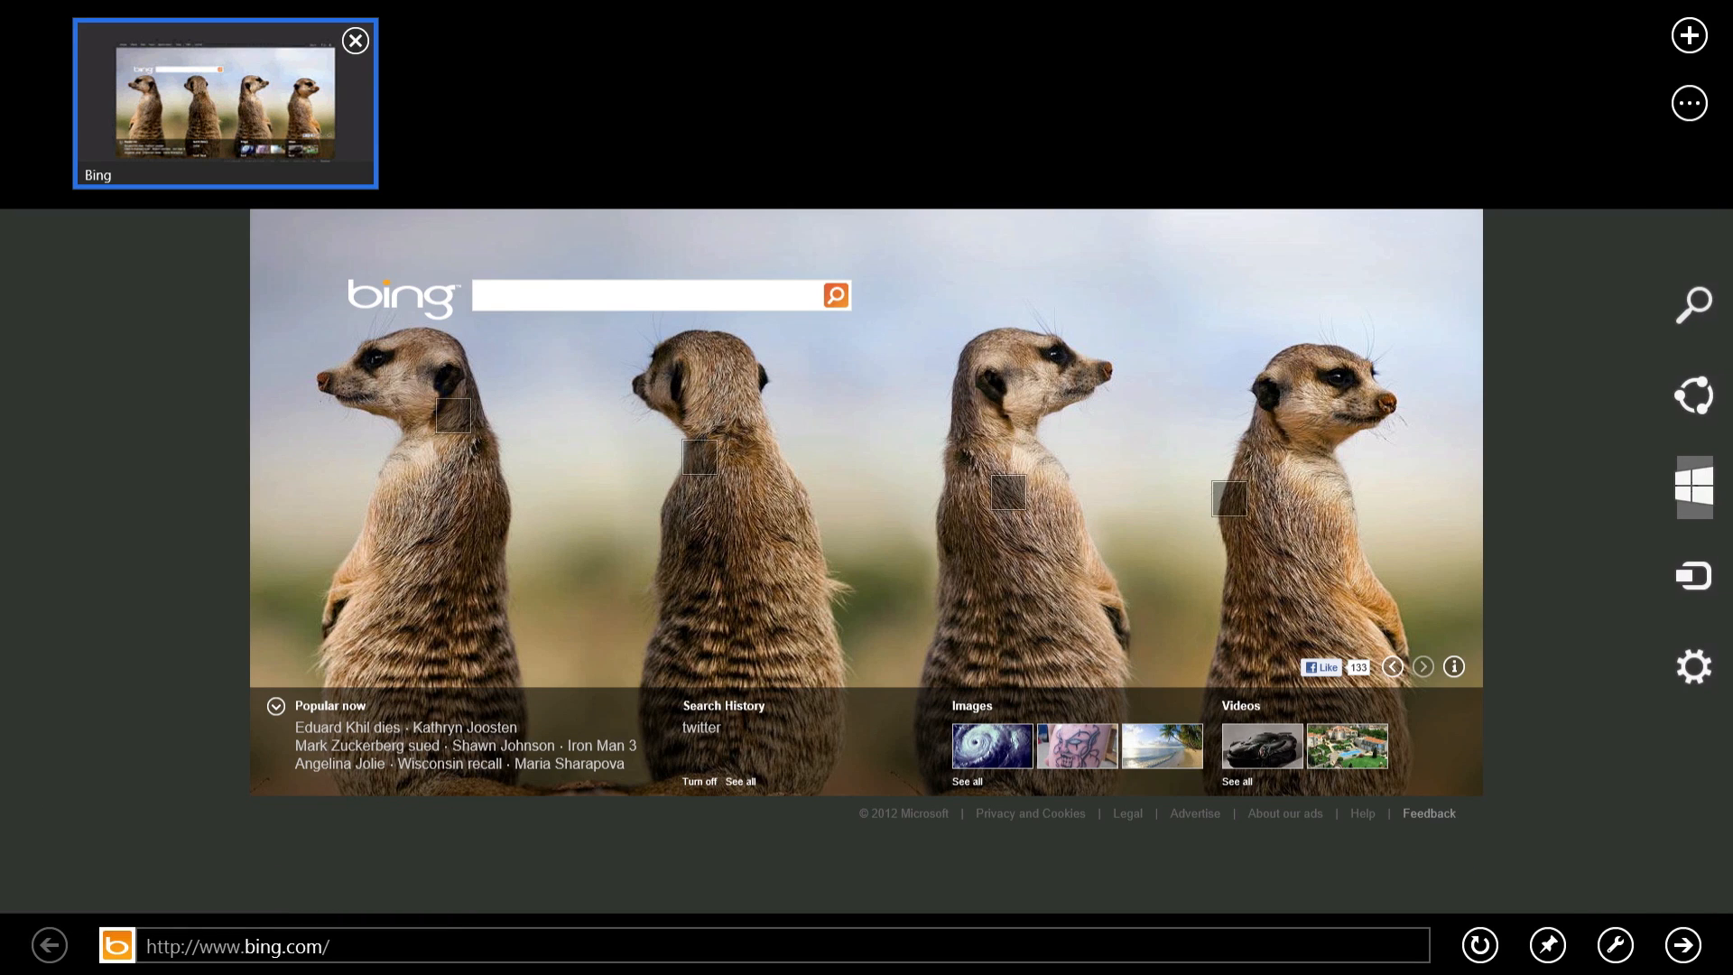
click(1693, 668)
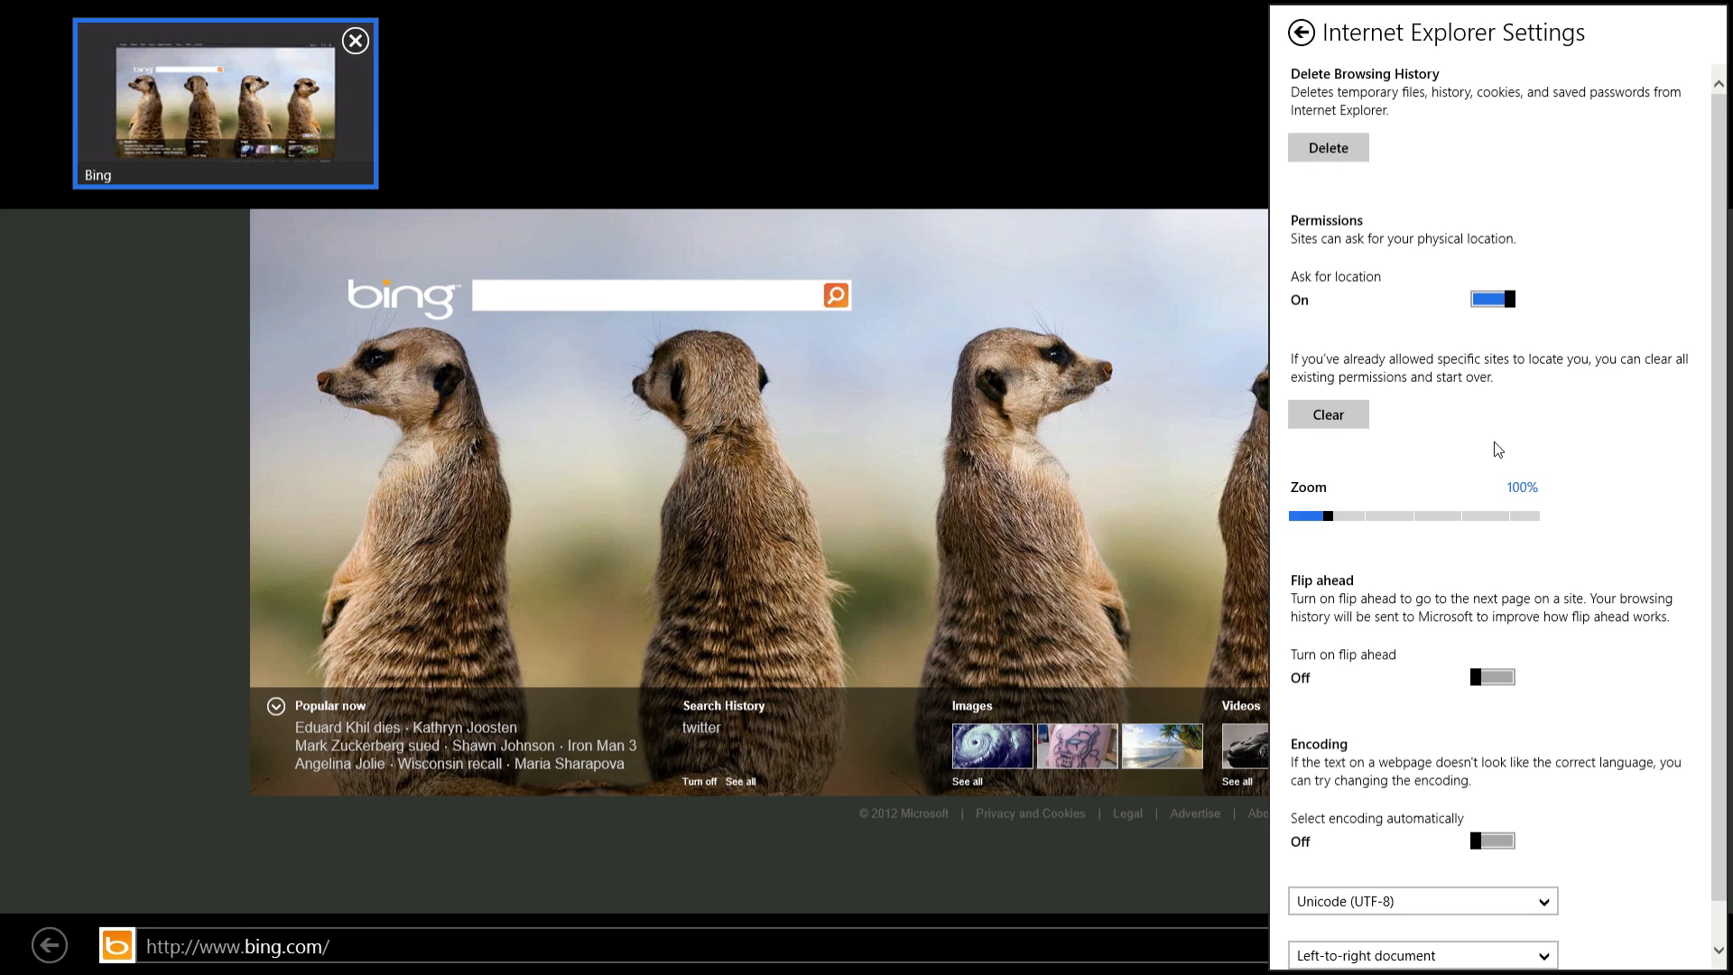
mouse_move(1566, 610)
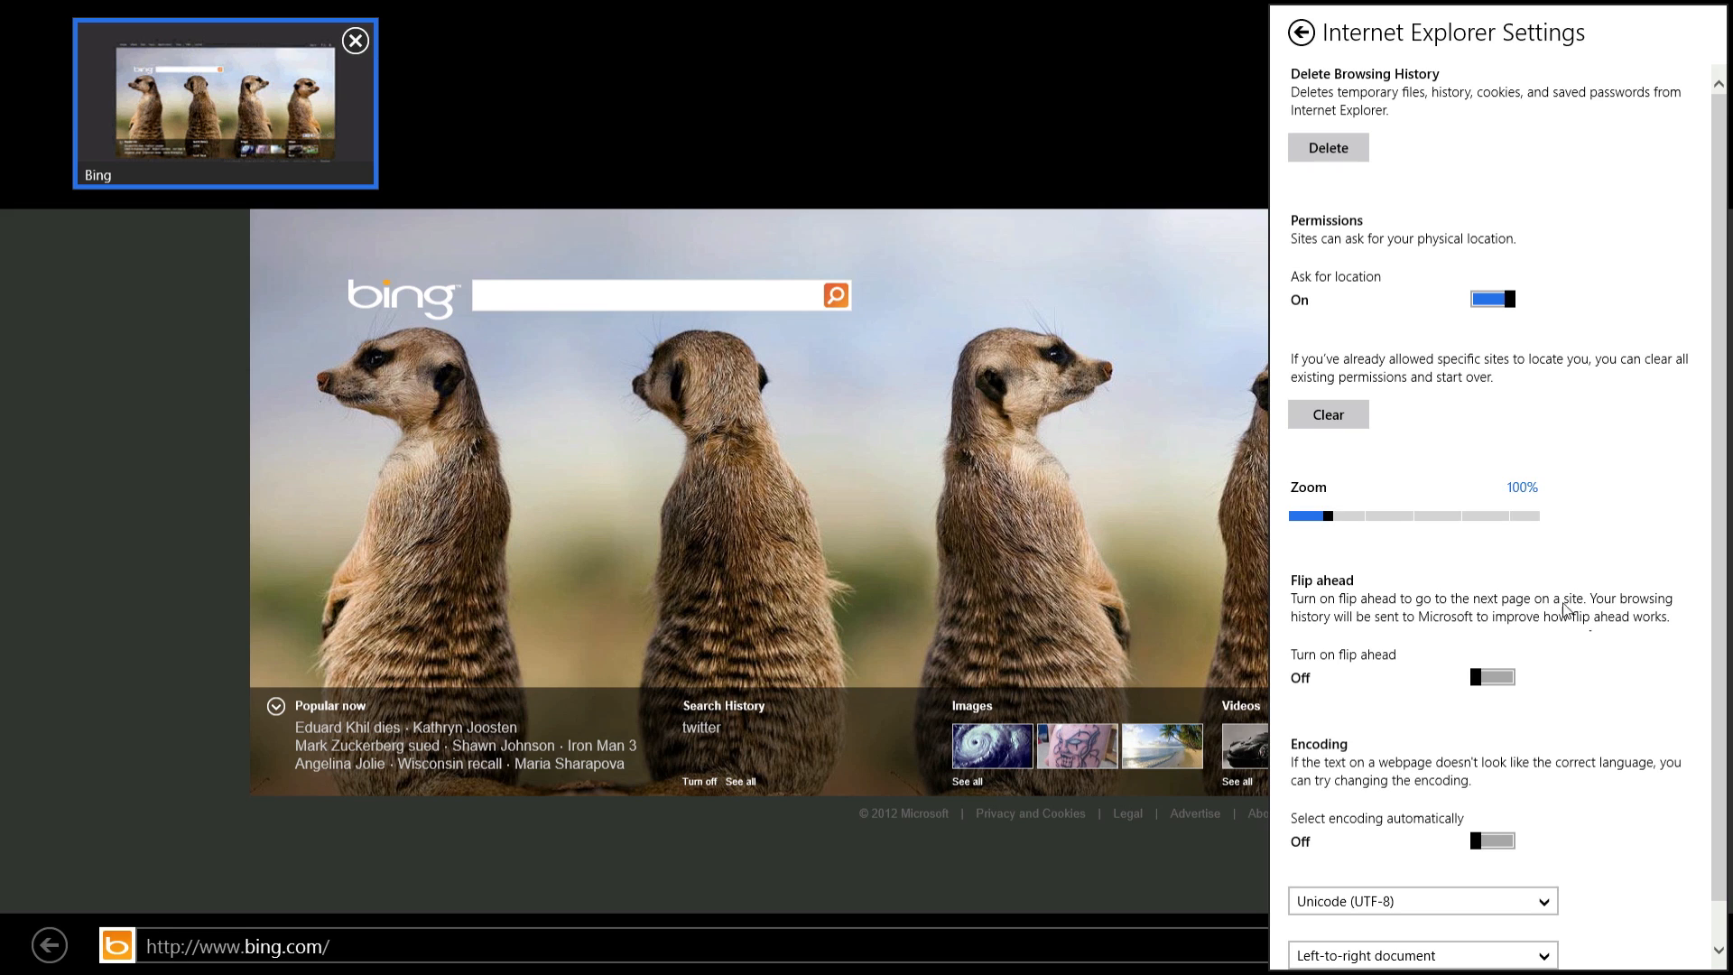
mouse_move(1615, 676)
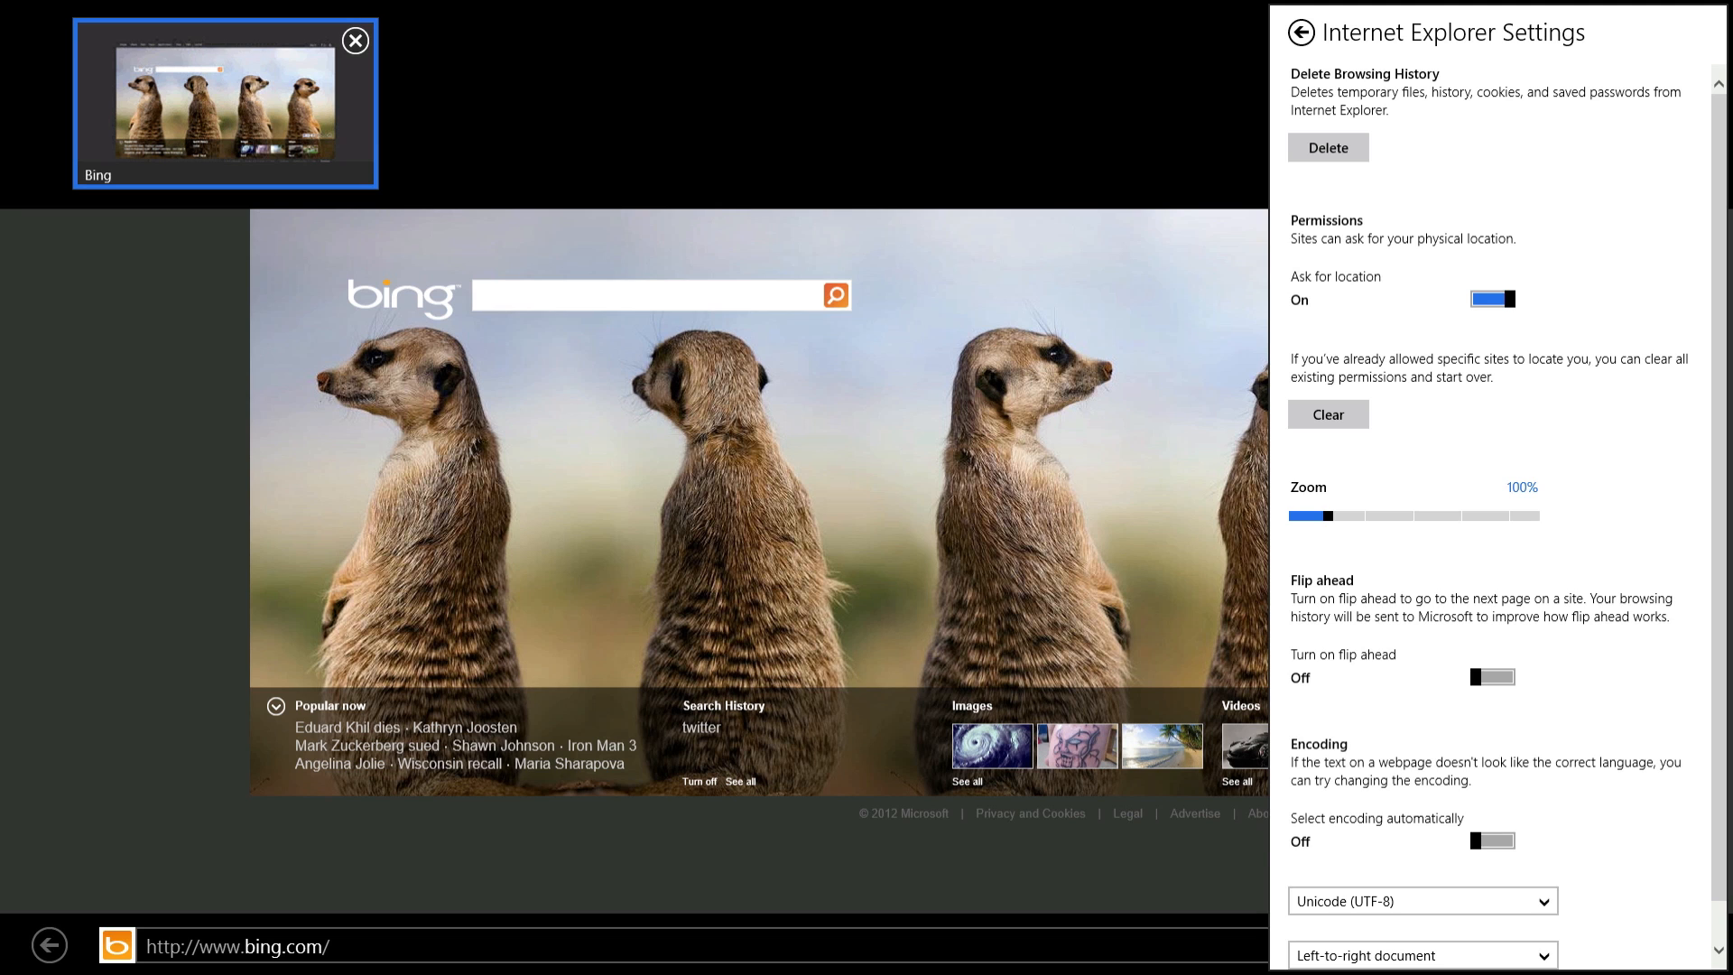
click(1300, 32)
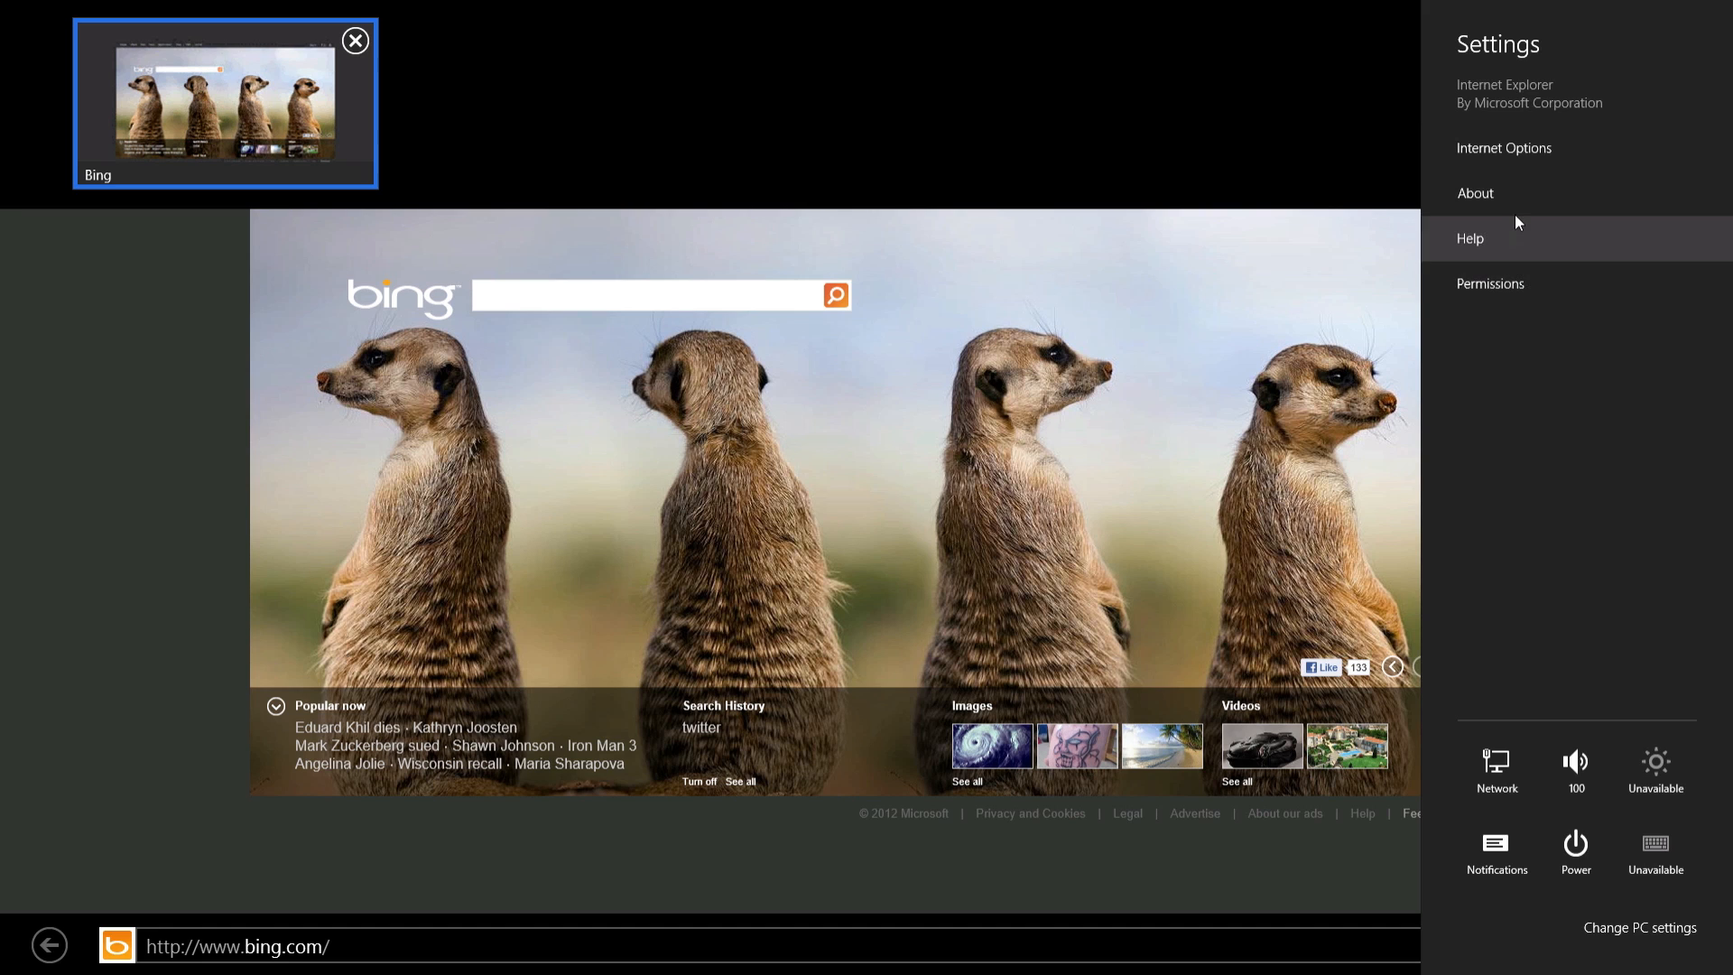
mouse_move(1510, 294)
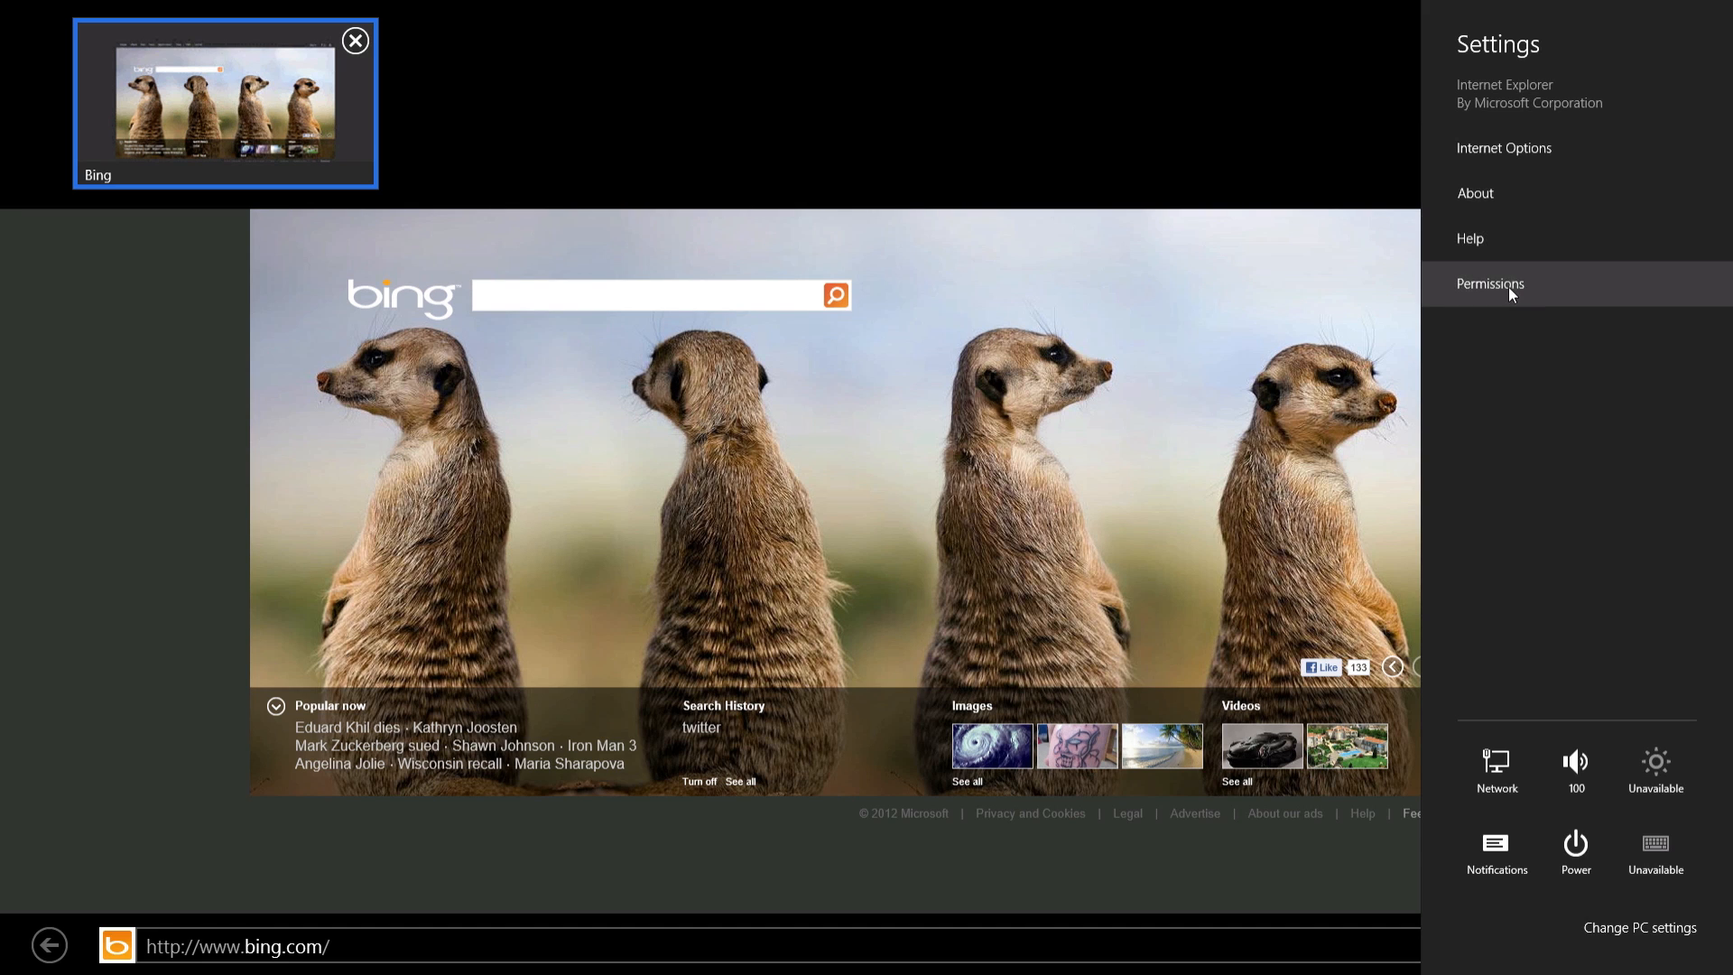
click(1490, 283)
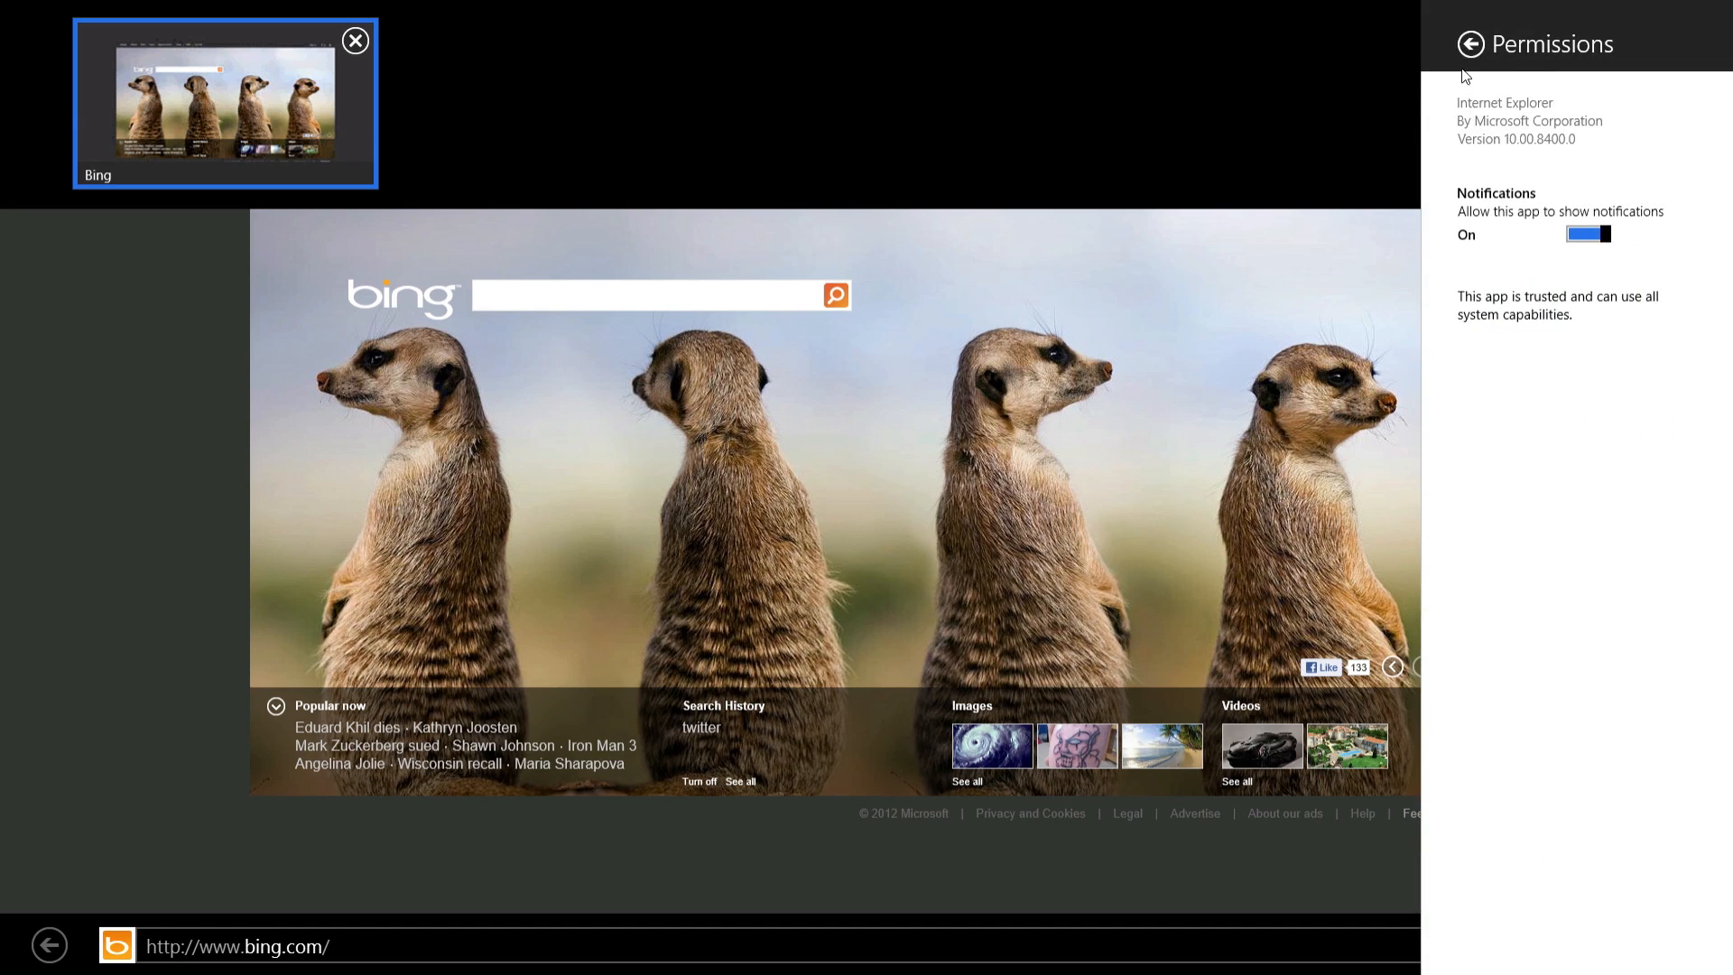
click(1470, 45)
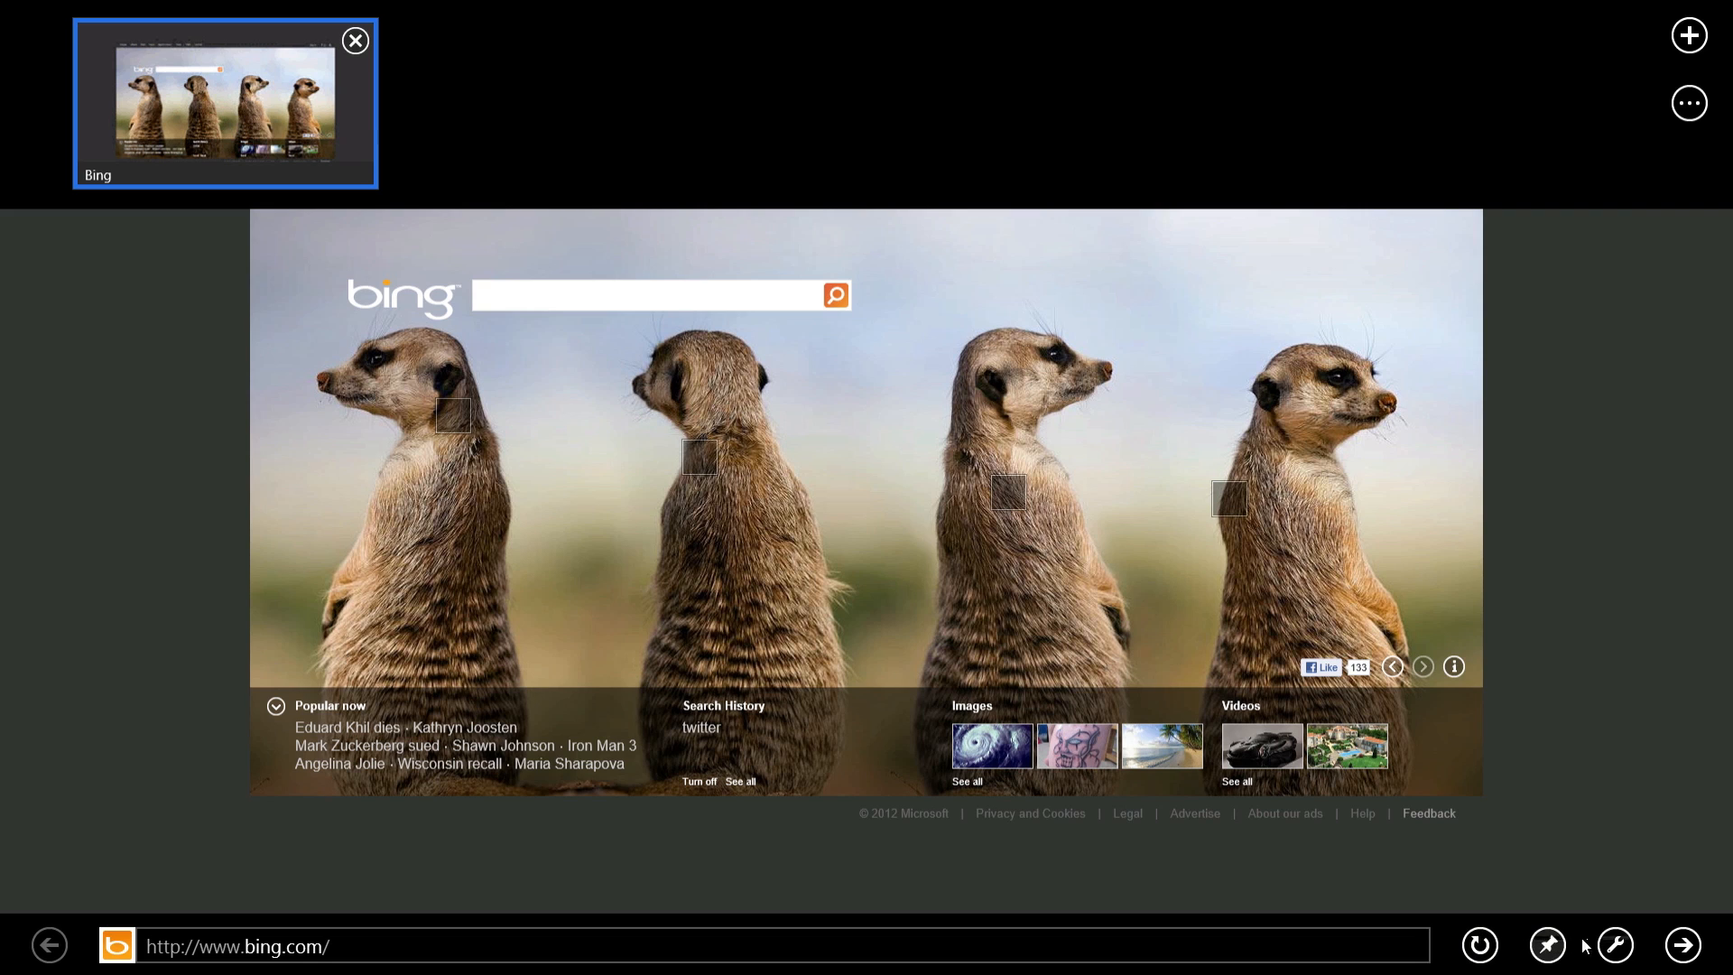
Choose View on the desktop from the wrench menu to open Bing in desktop IE.
click(1615, 945)
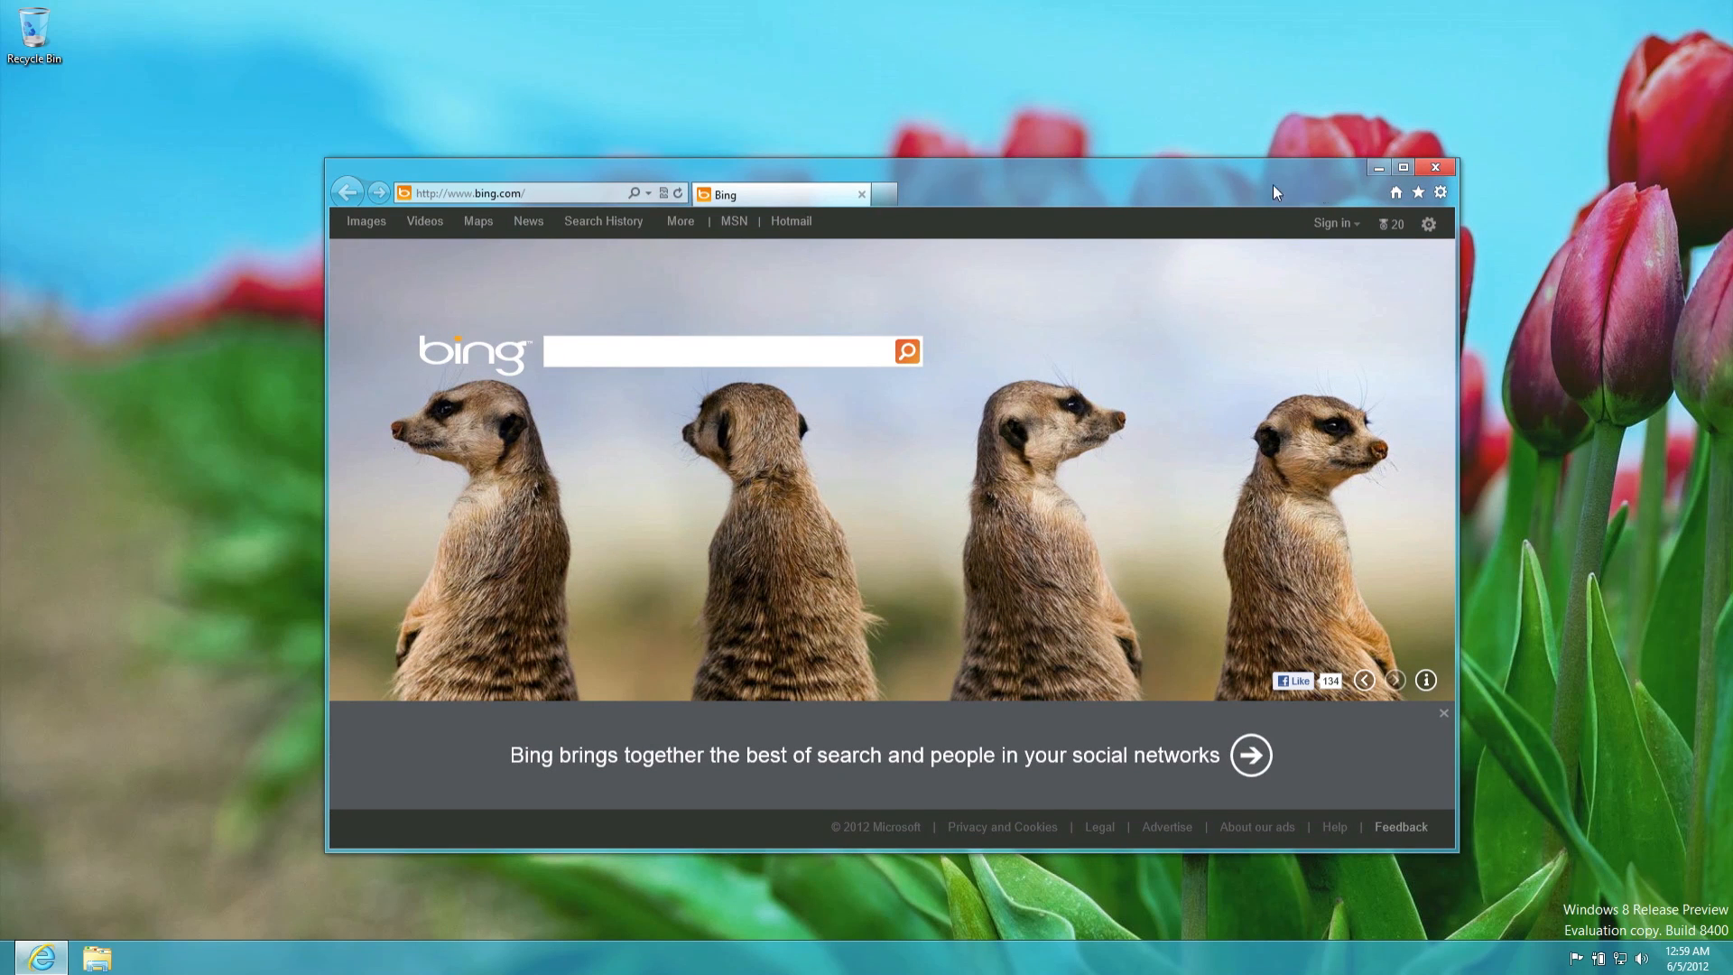
View and dismiss About Internet Explorer, open the IE Gallery site, then return to Start.
click(1441, 191)
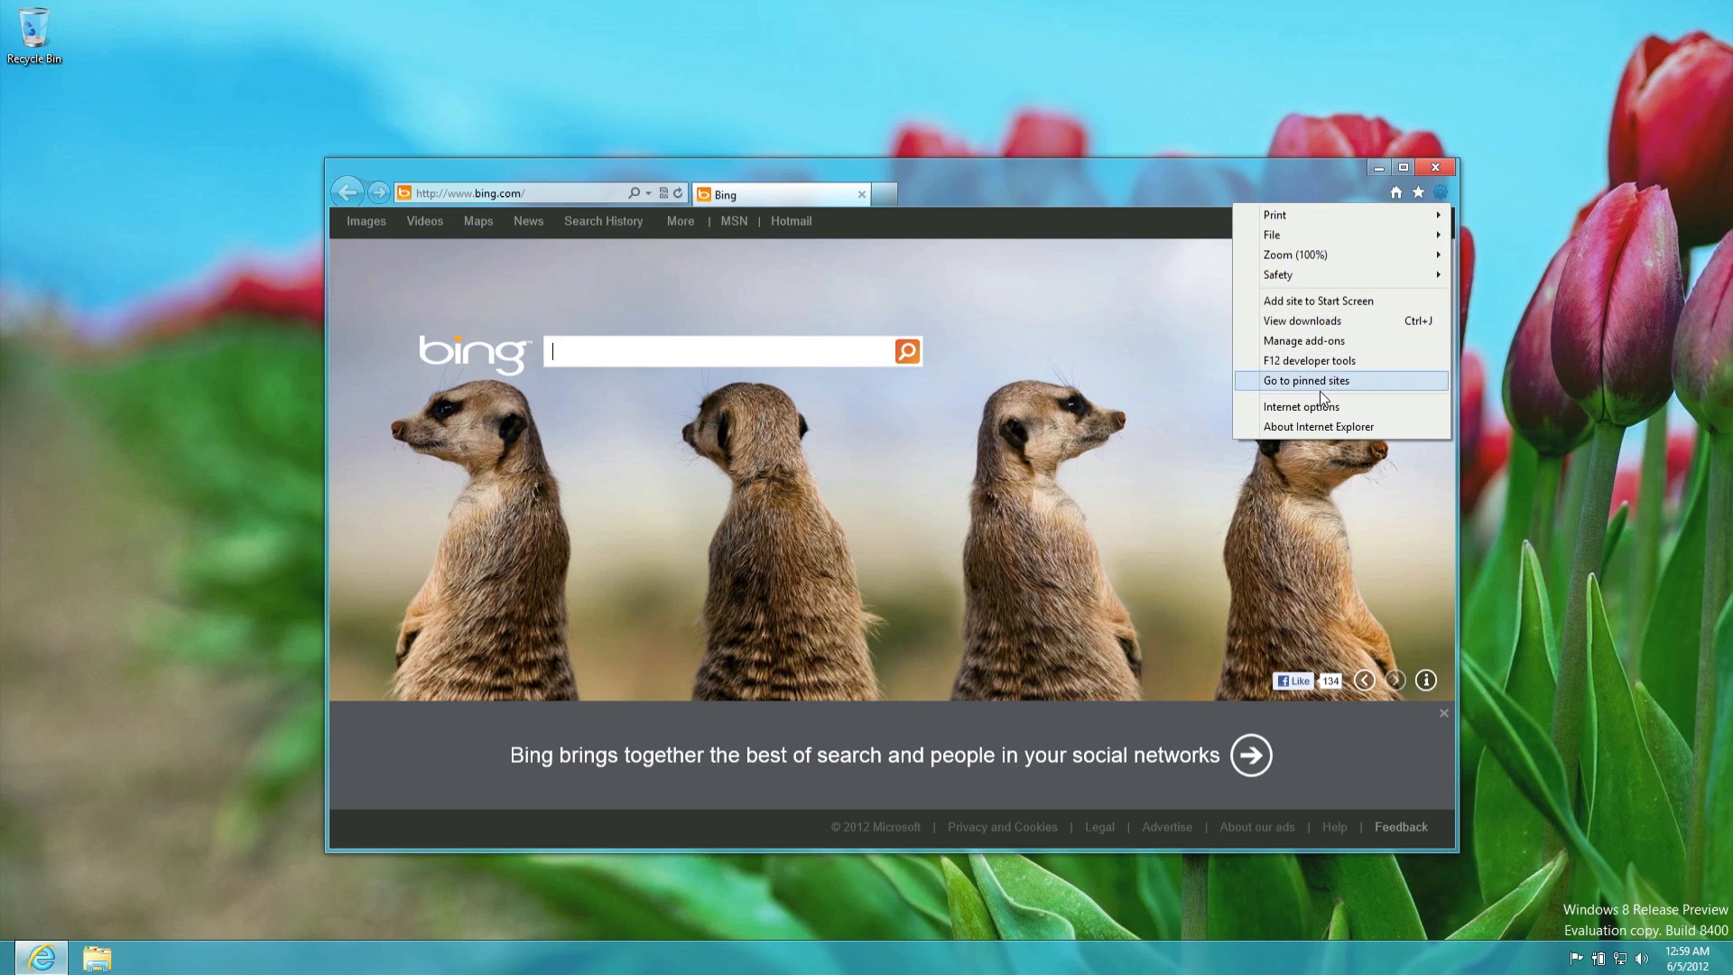
click(1319, 427)
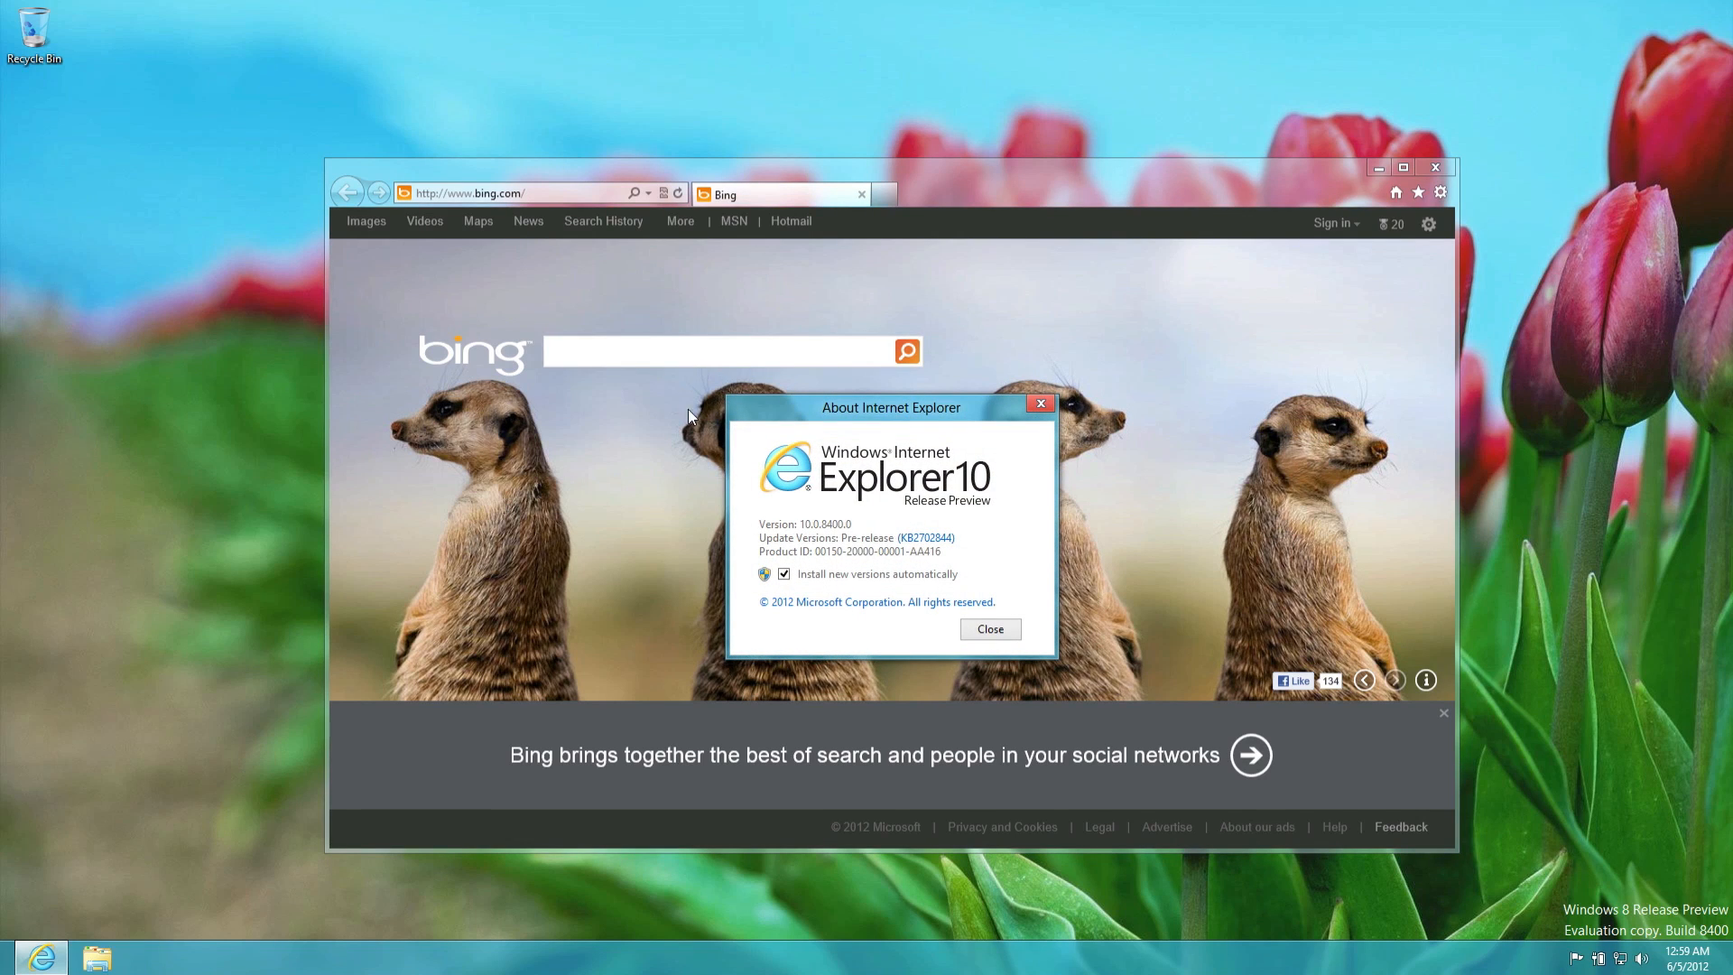
mouse_move(987, 629)
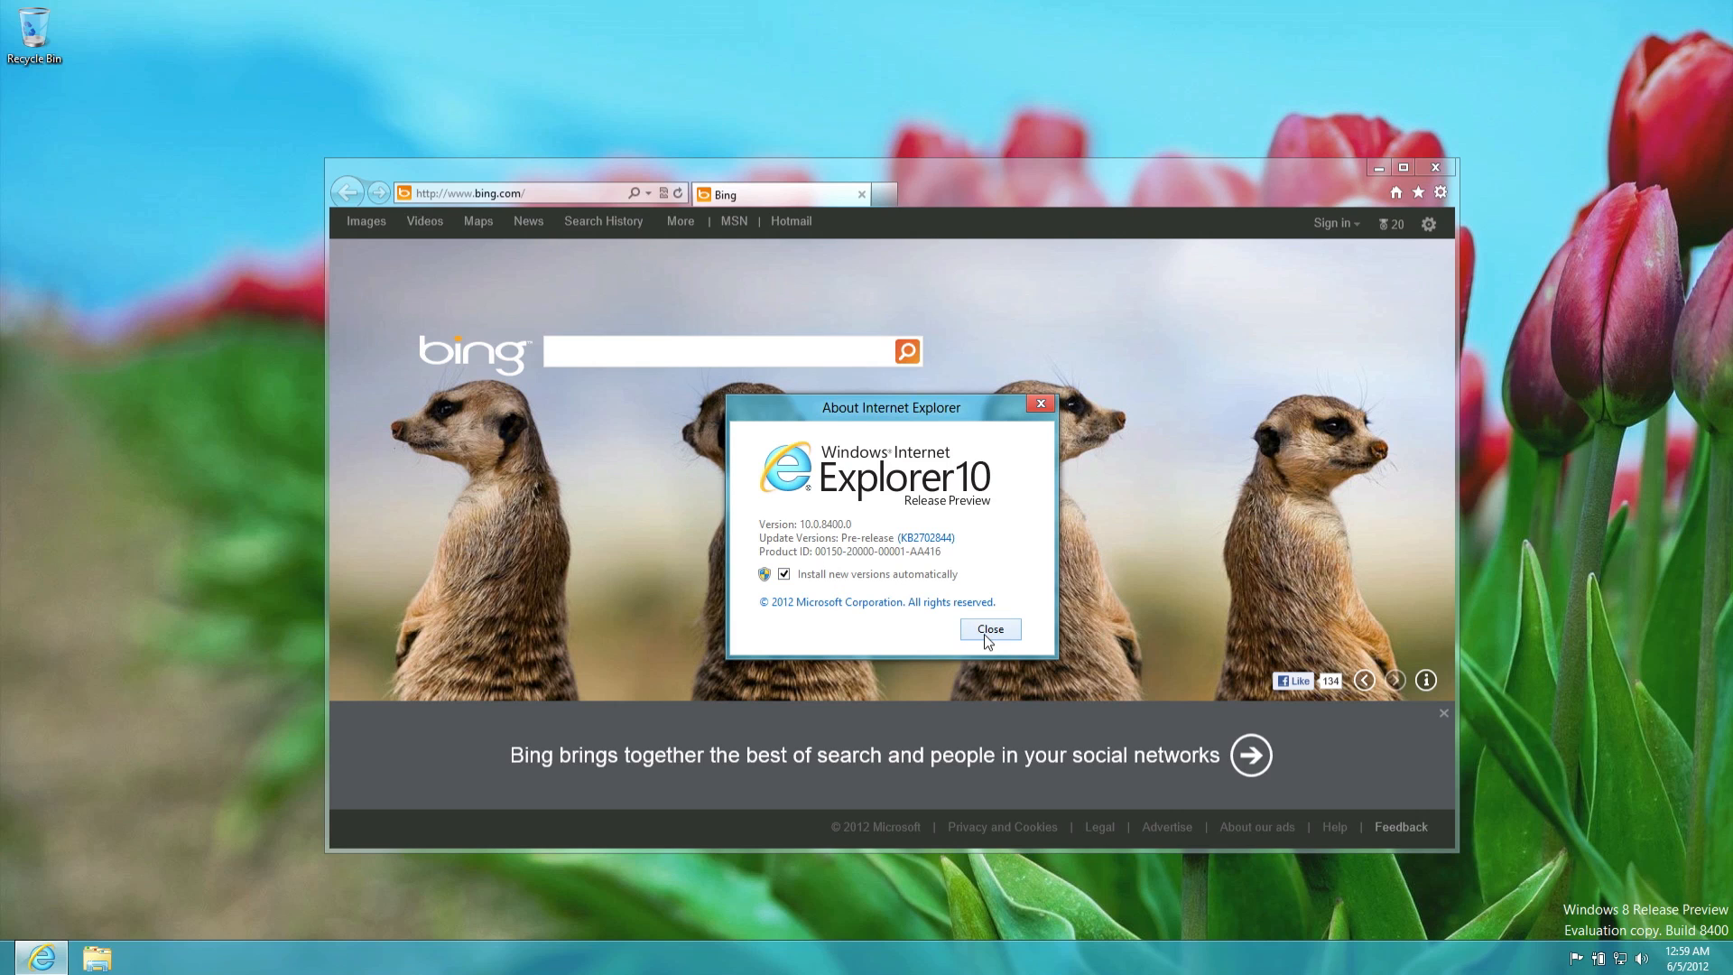
click(987, 629)
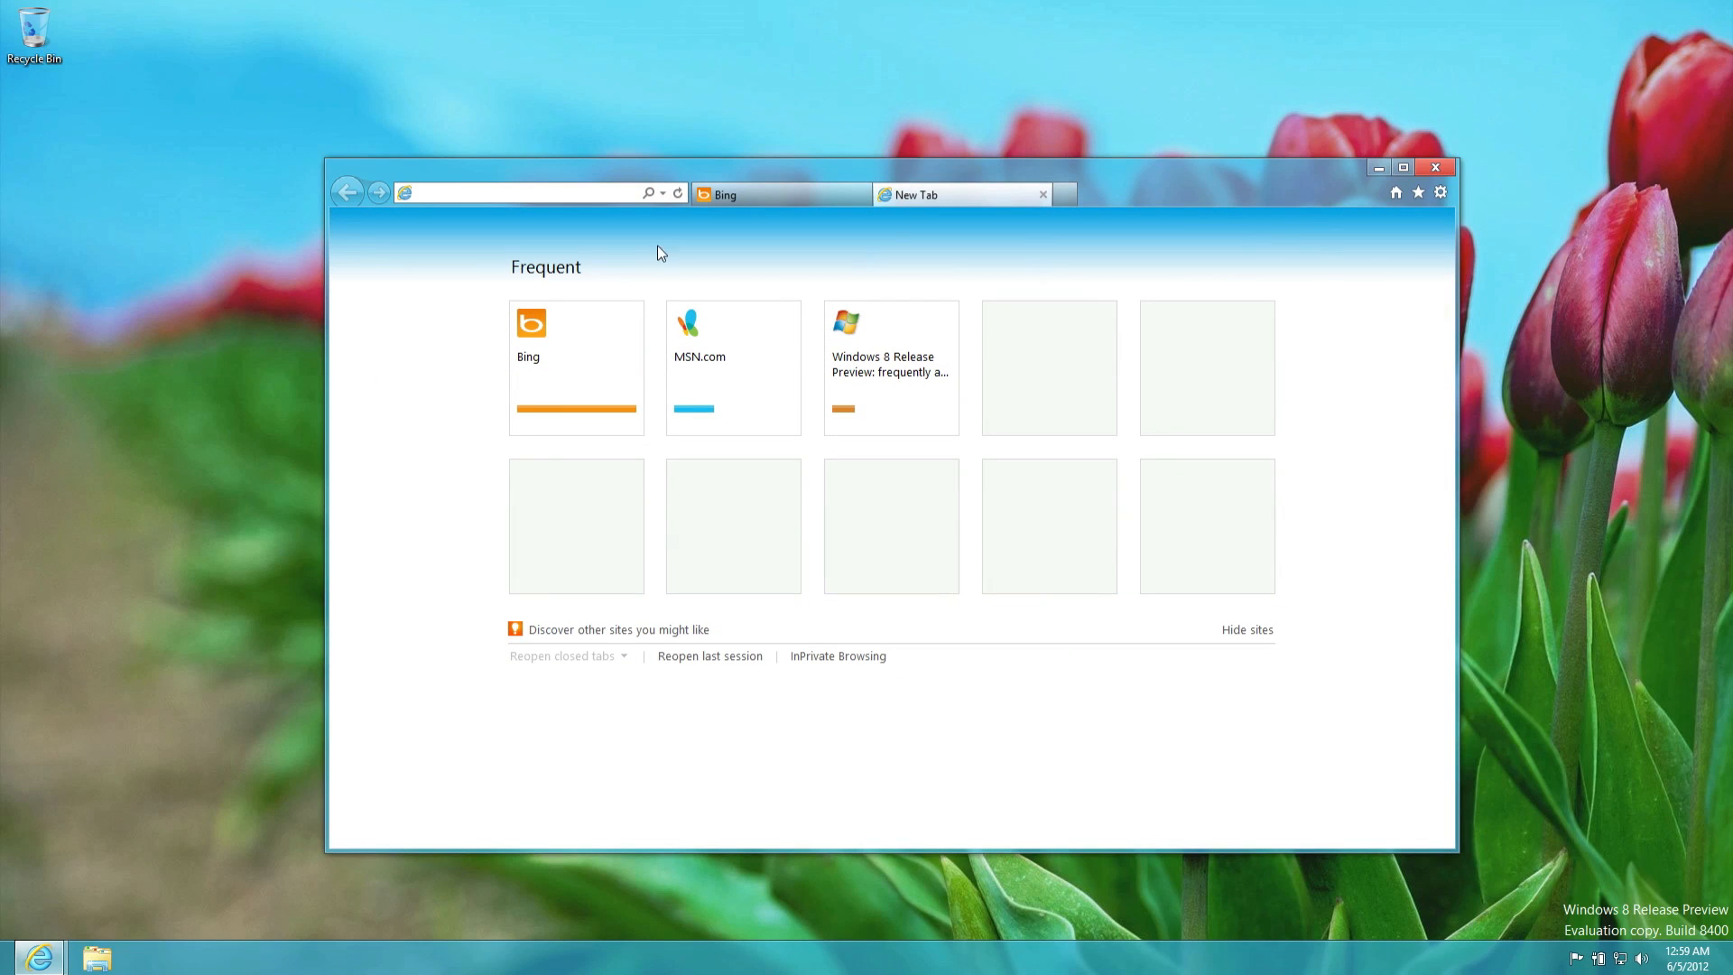
click(1440, 191)
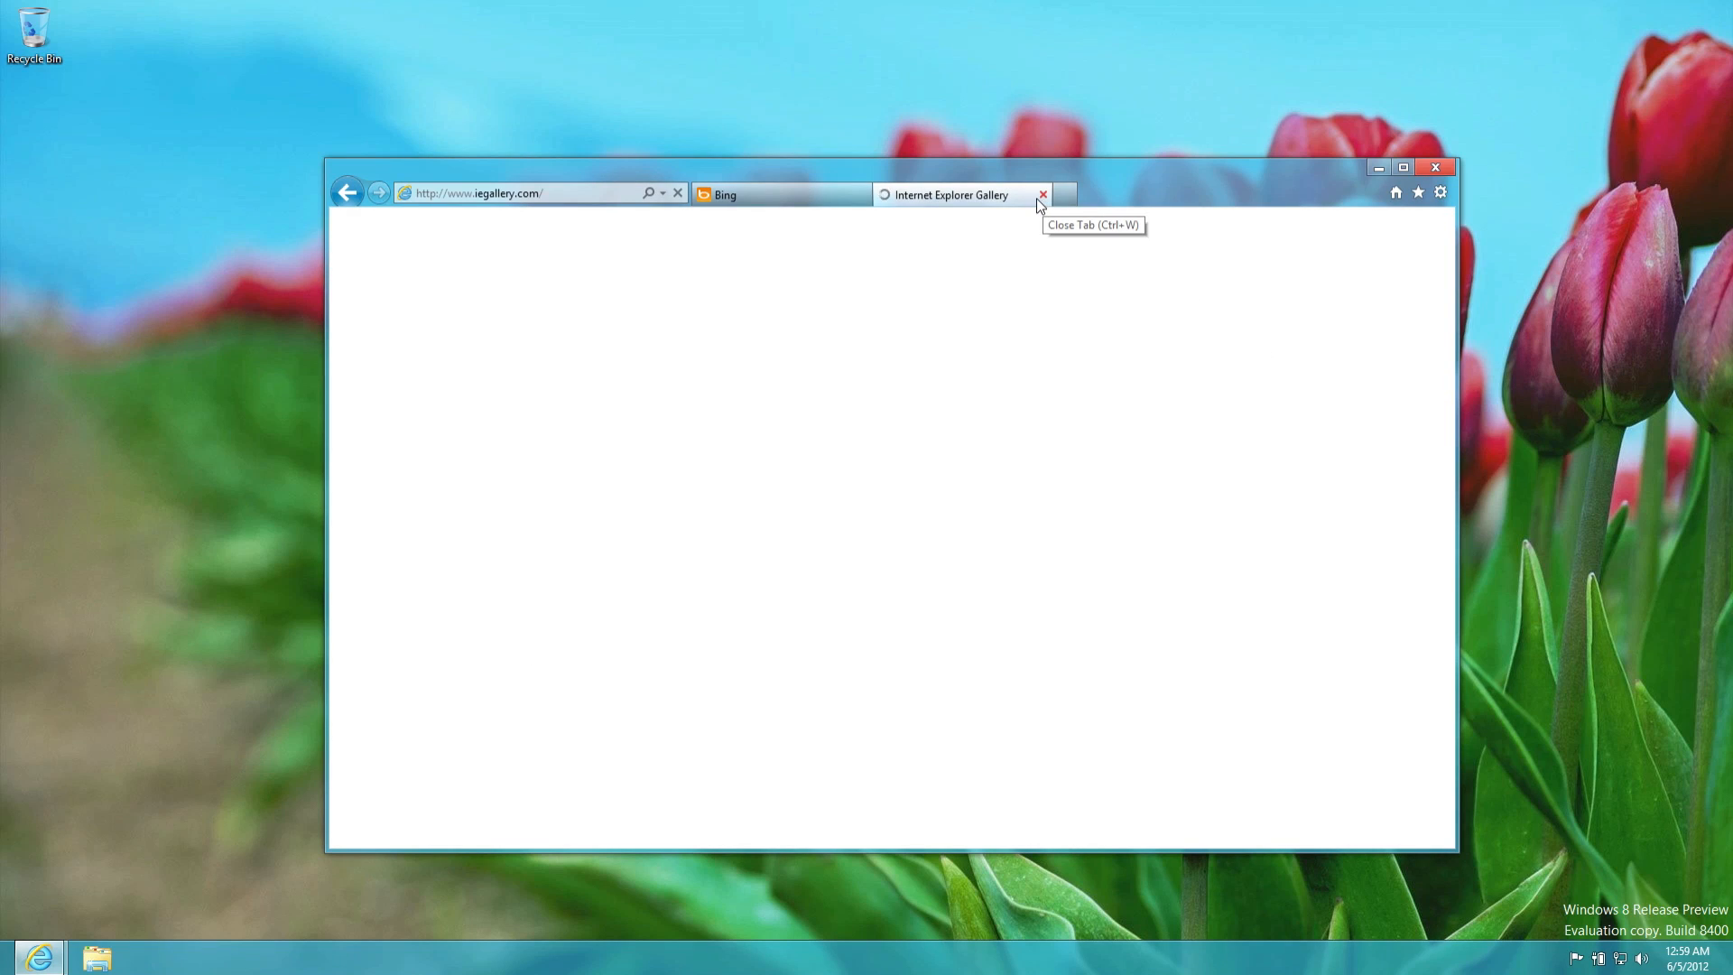
mouse_move(1418, 193)
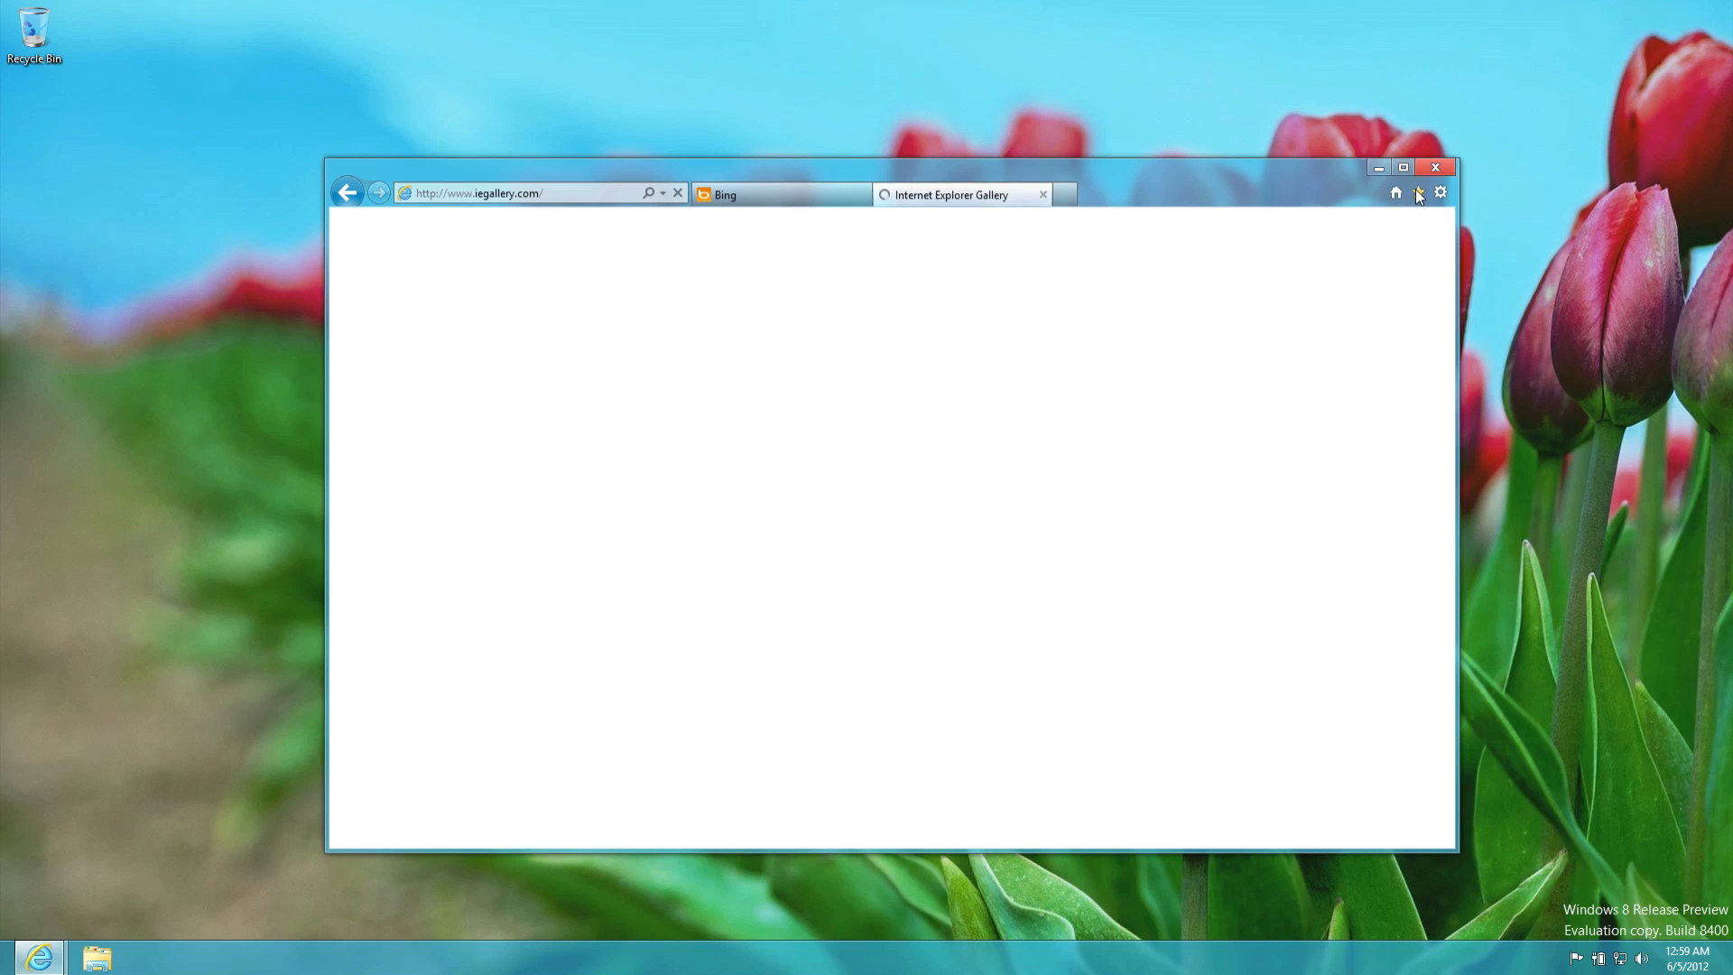
key(Win)
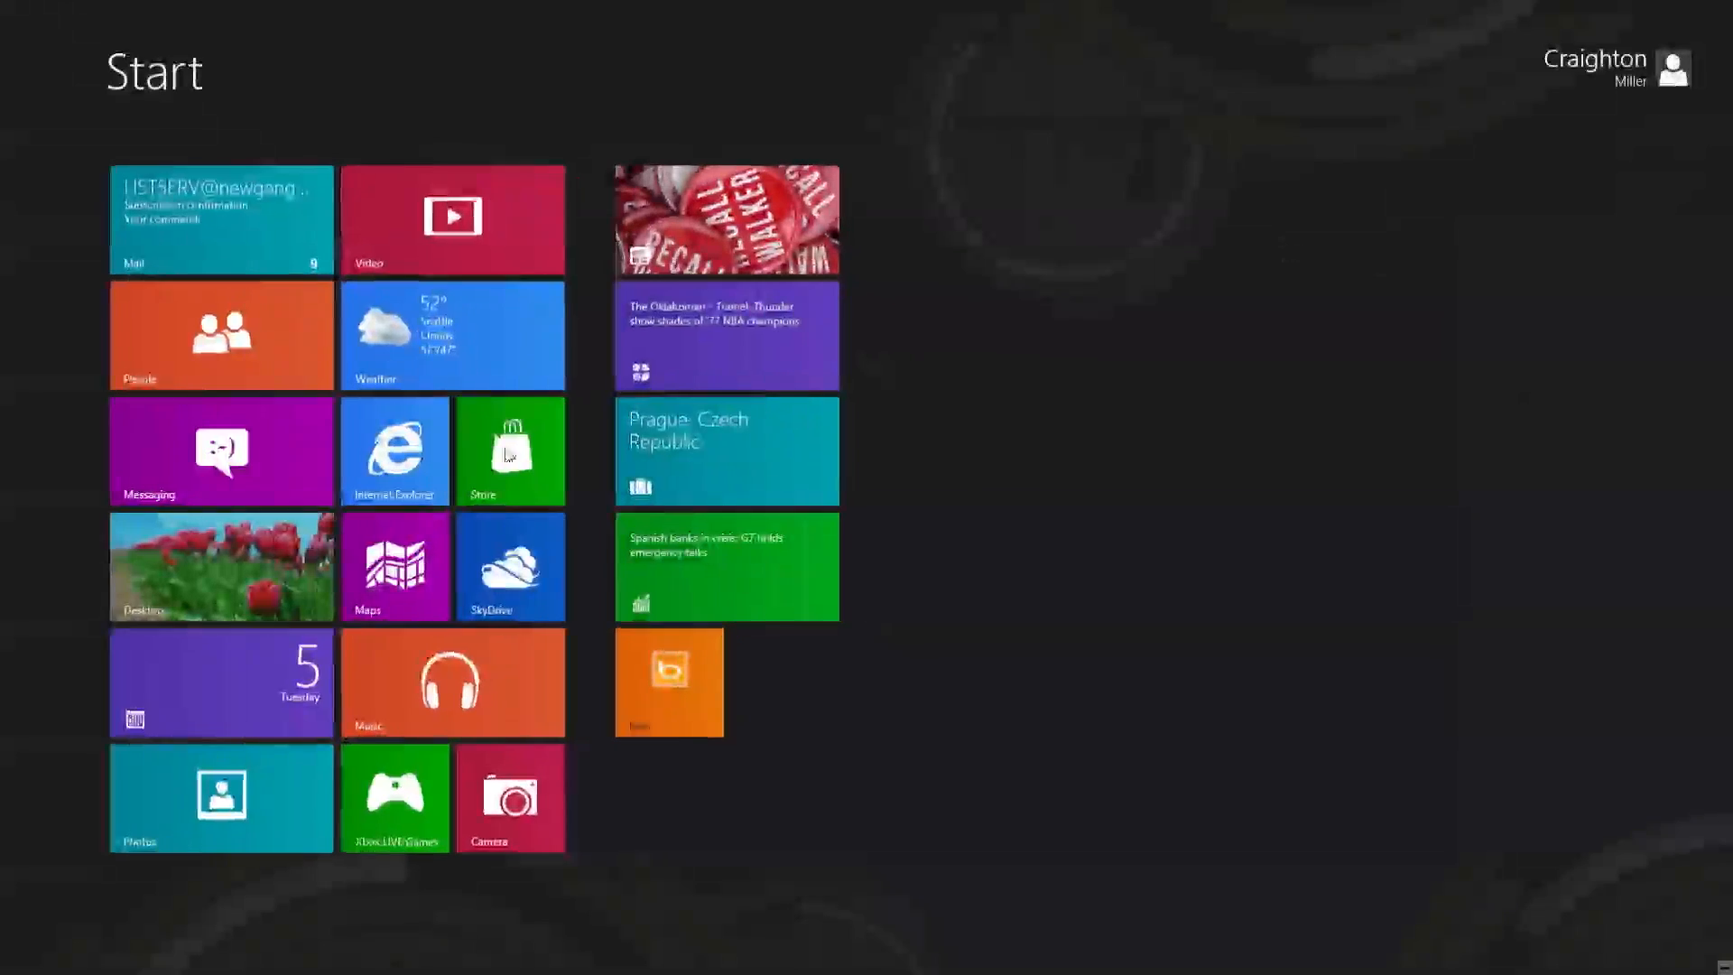